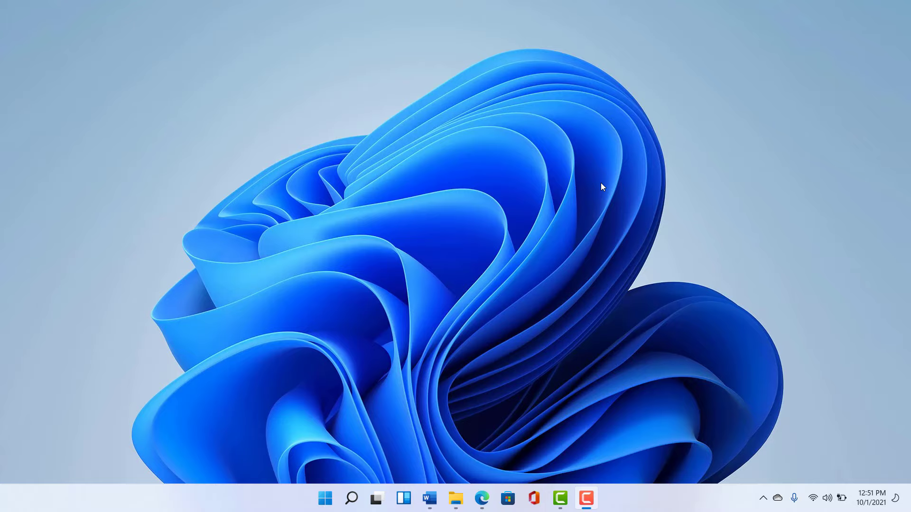
pyautogui.moveTo(513, 281)
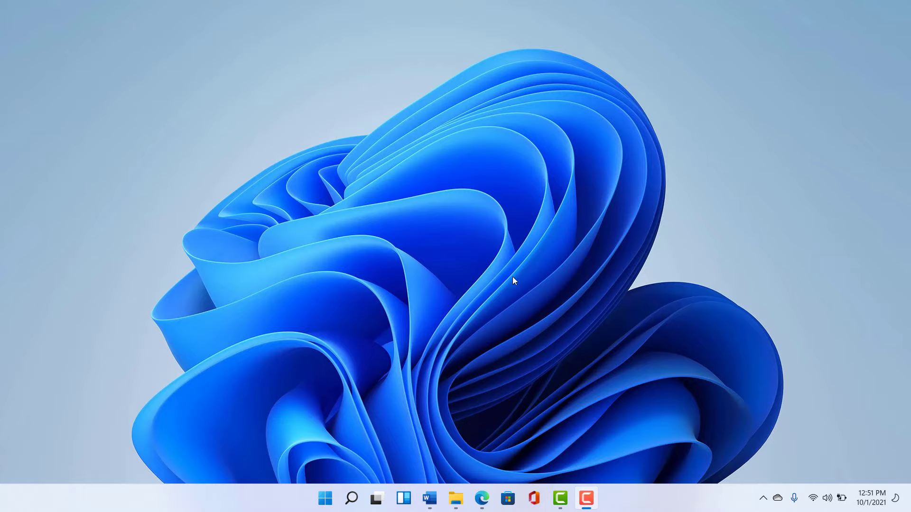
pyautogui.moveTo(452, 363)
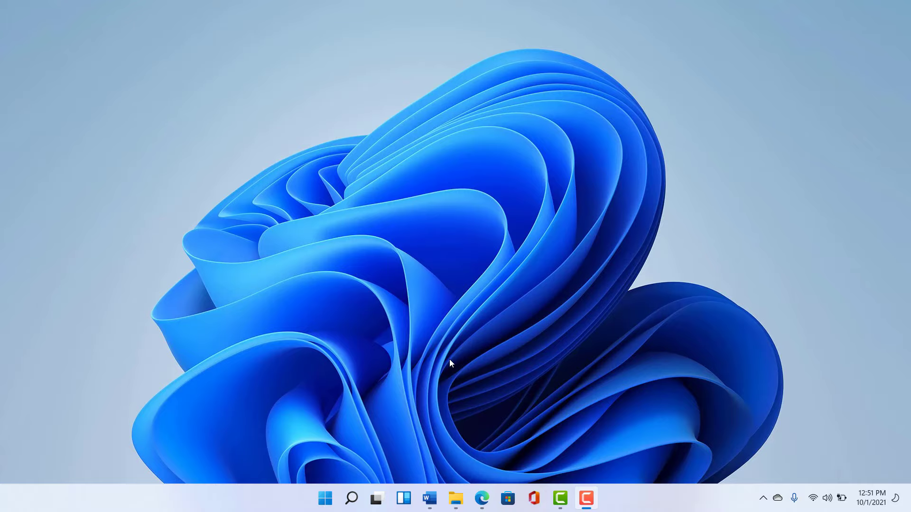
pyautogui.moveTo(423, 388)
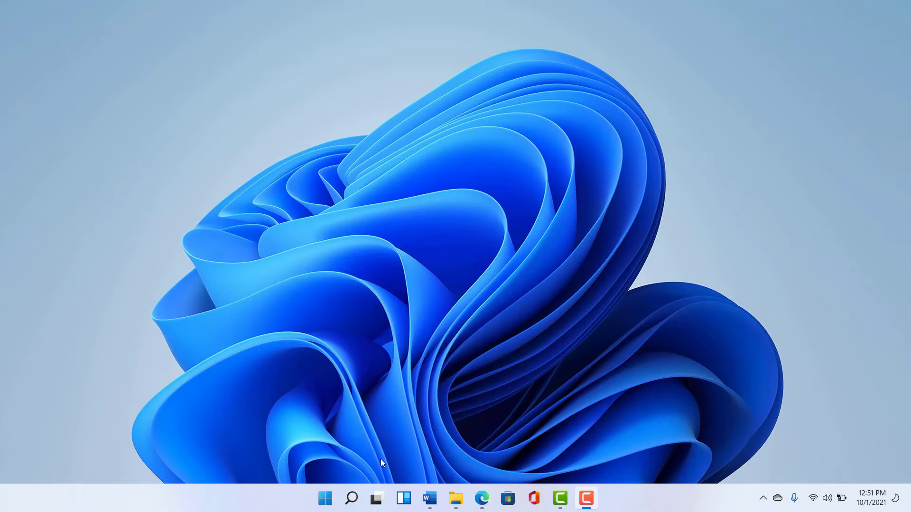
# - Create a second virtual desktop from Task View and rename it to 'Research'
pyautogui.click(376, 498)
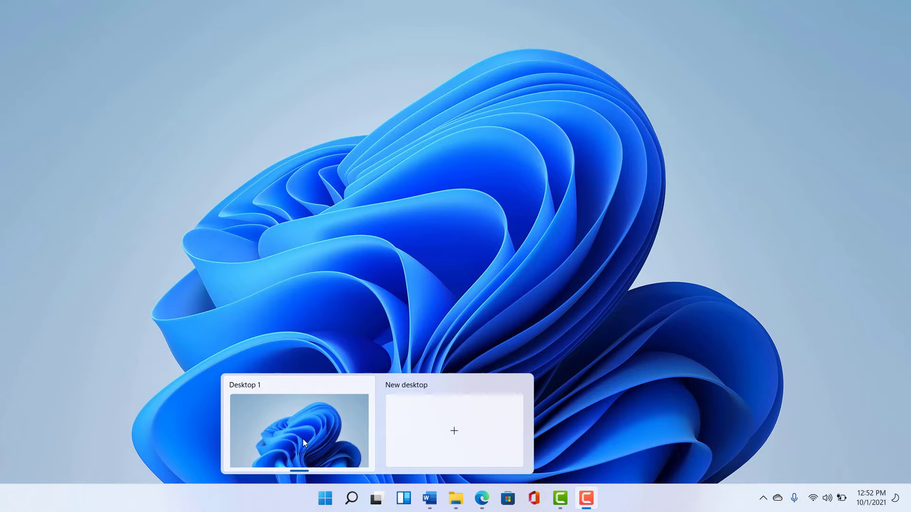
pyautogui.moveTo(447, 454)
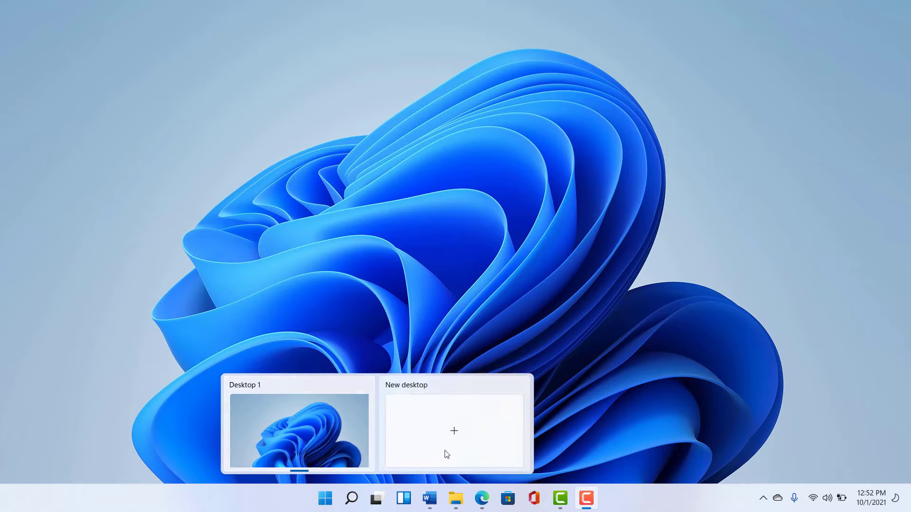
pyautogui.moveTo(456, 432)
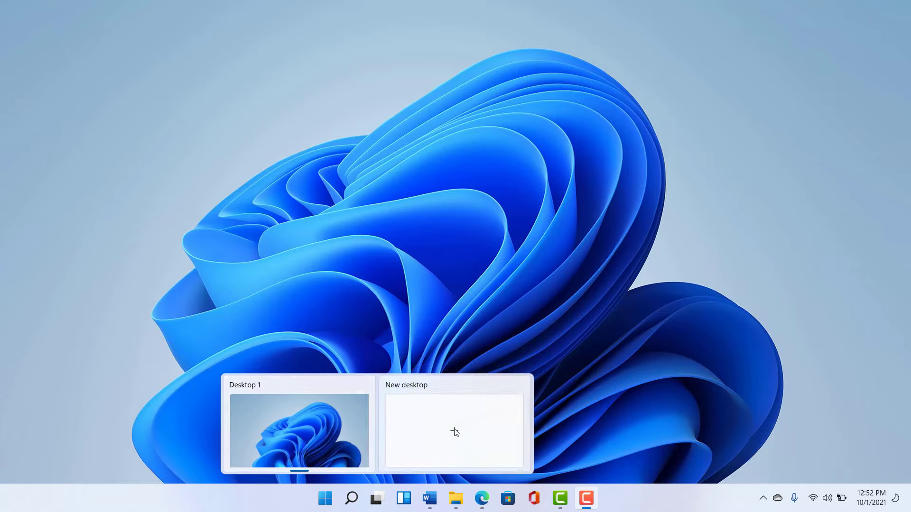
pyautogui.click(454, 429)
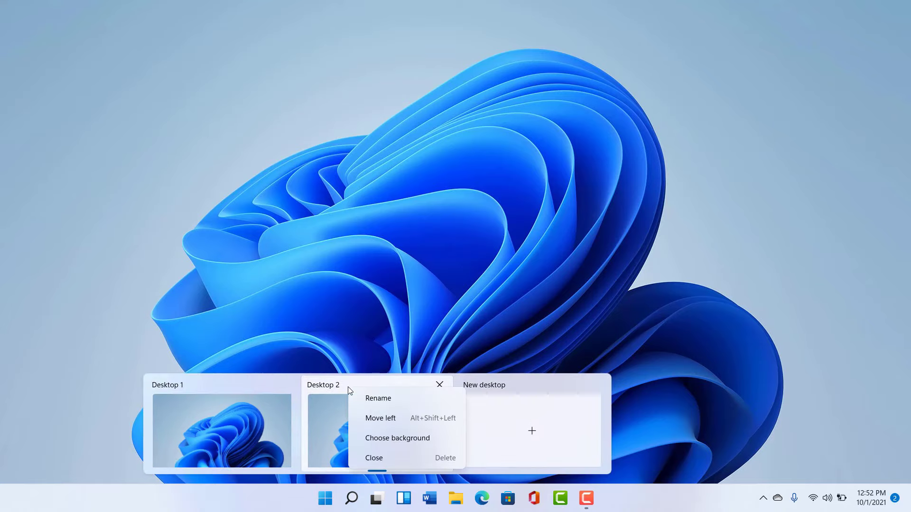
pyautogui.click(378, 398)
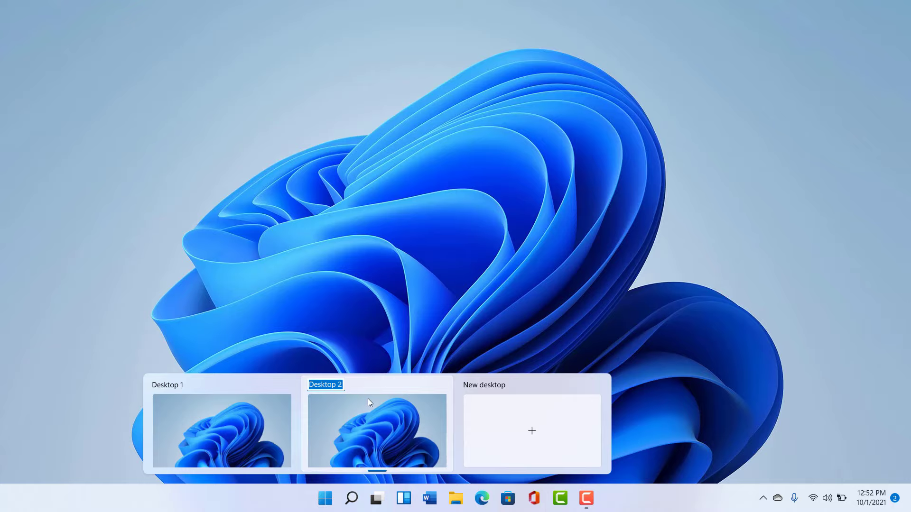
pyautogui.write('Res')
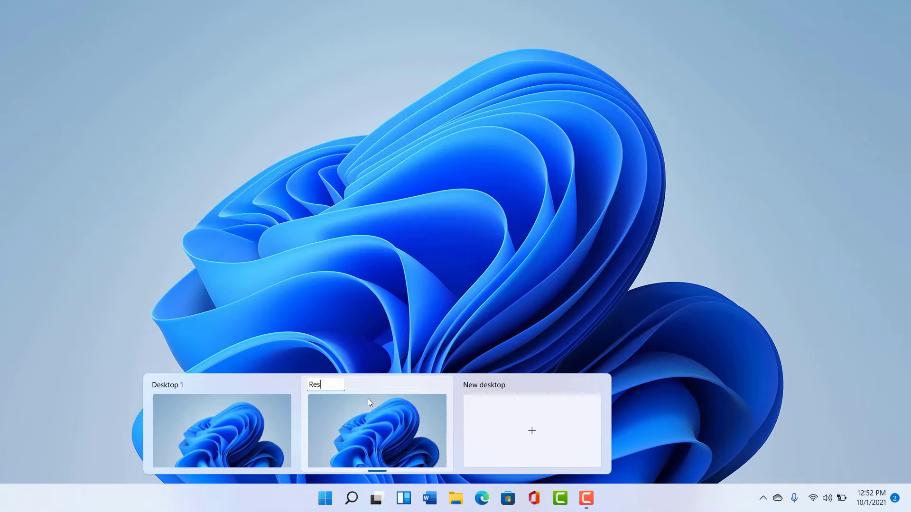
pyautogui.write('earch')
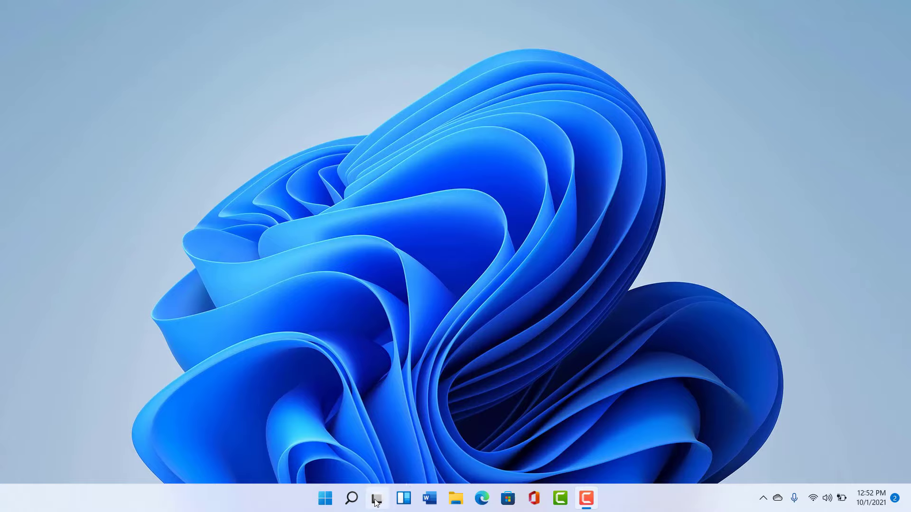
# - Create a third virtual desktop and rename it to 'Utilities'
pyautogui.click(376, 498)
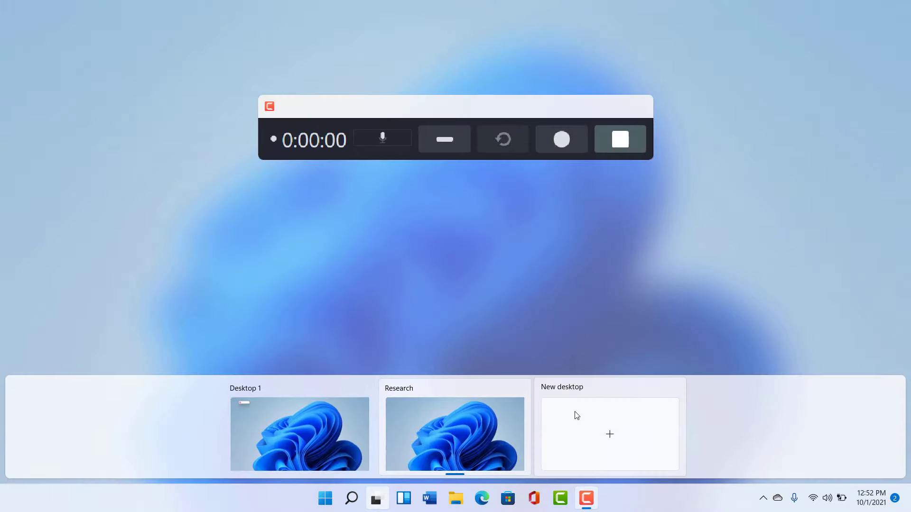
pyautogui.click(609, 435)
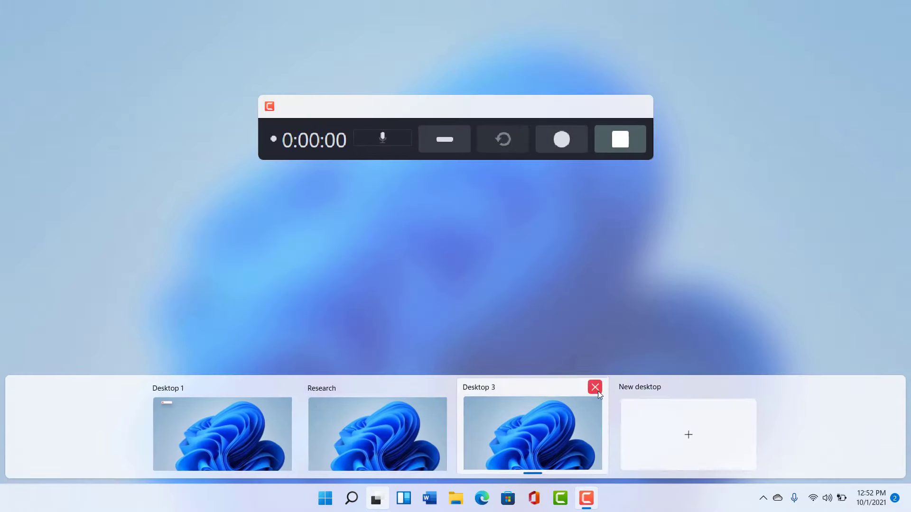
pyautogui.rightClick(532, 433)
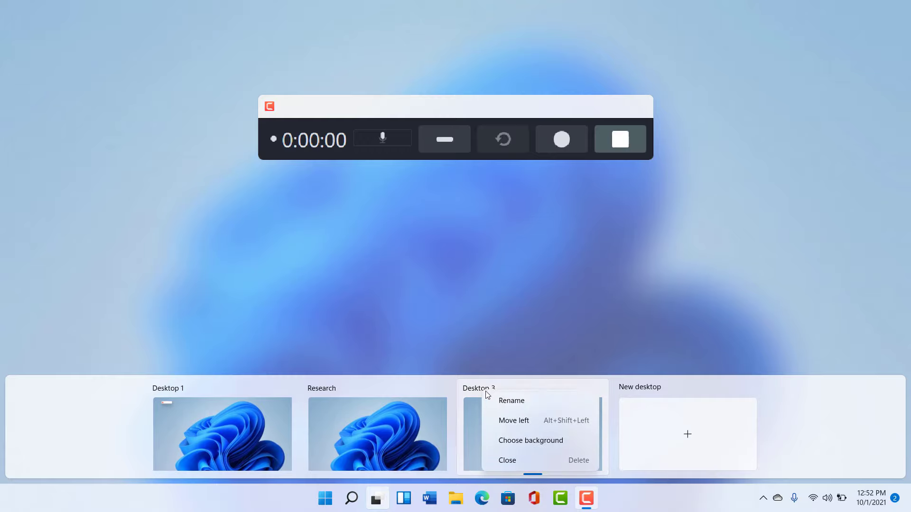
pyautogui.click(511, 400)
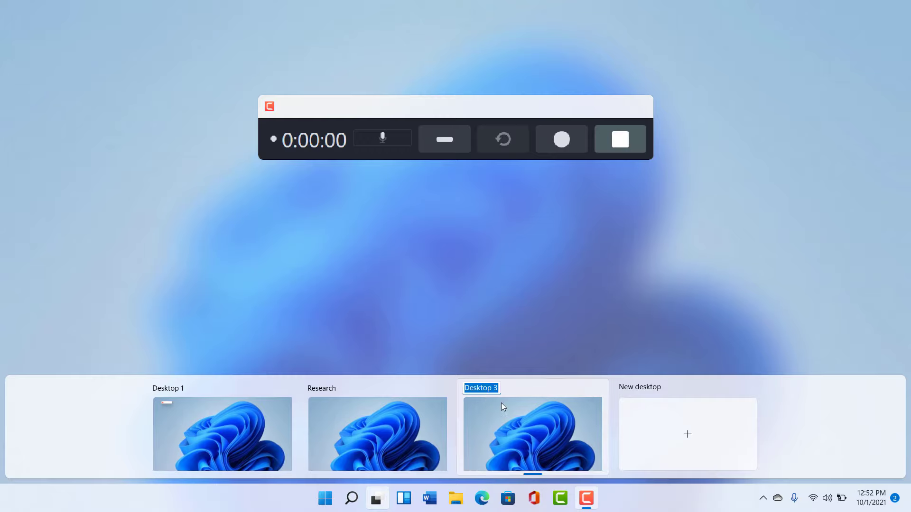
pyautogui.write('Utilities')
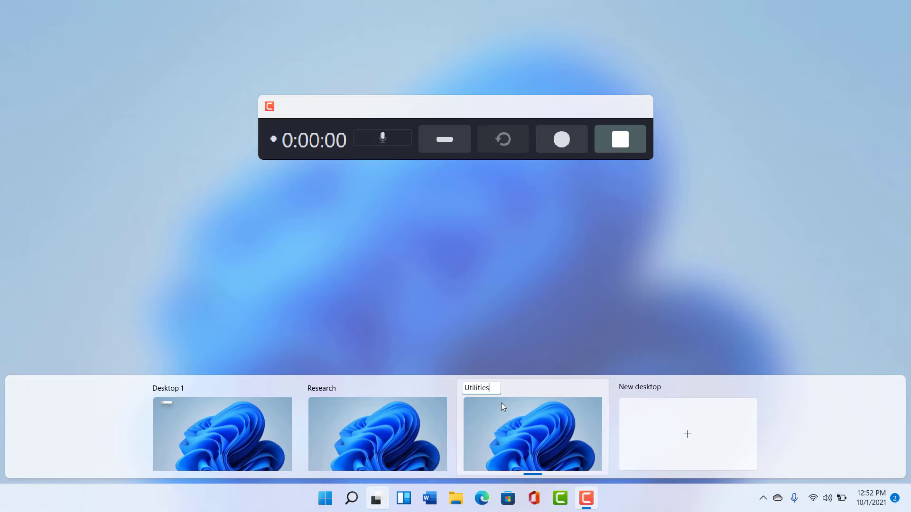
pyautogui.moveTo(225, 400)
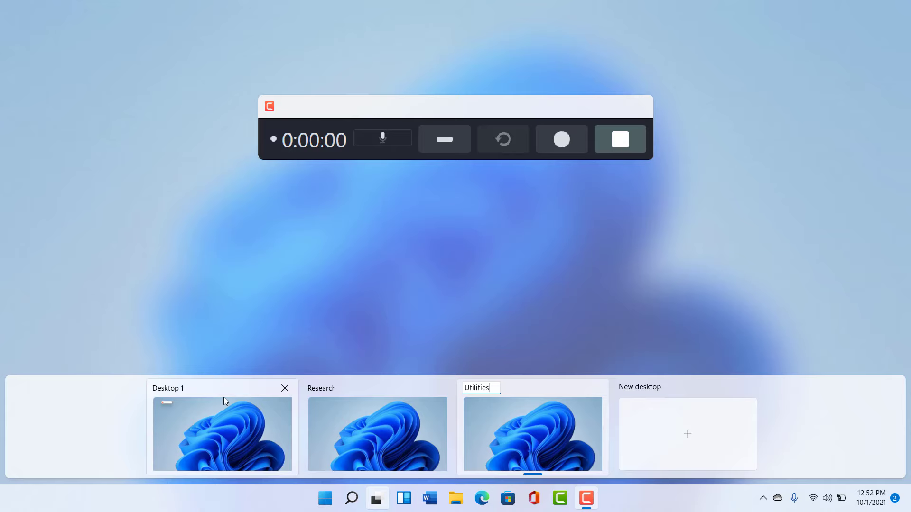
# - Rename the first desktop to 'Writing'
pyautogui.click(221, 434)
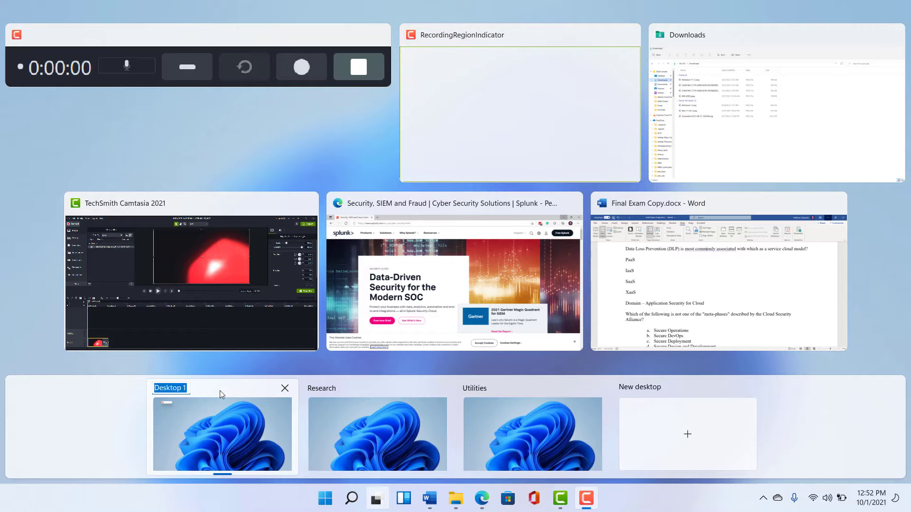
pyautogui.write('Writ')
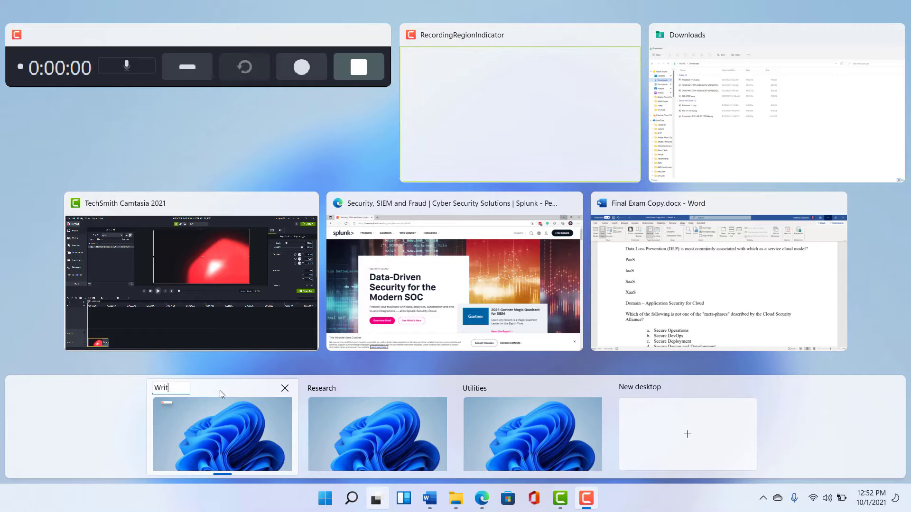
pyautogui.write('ing')
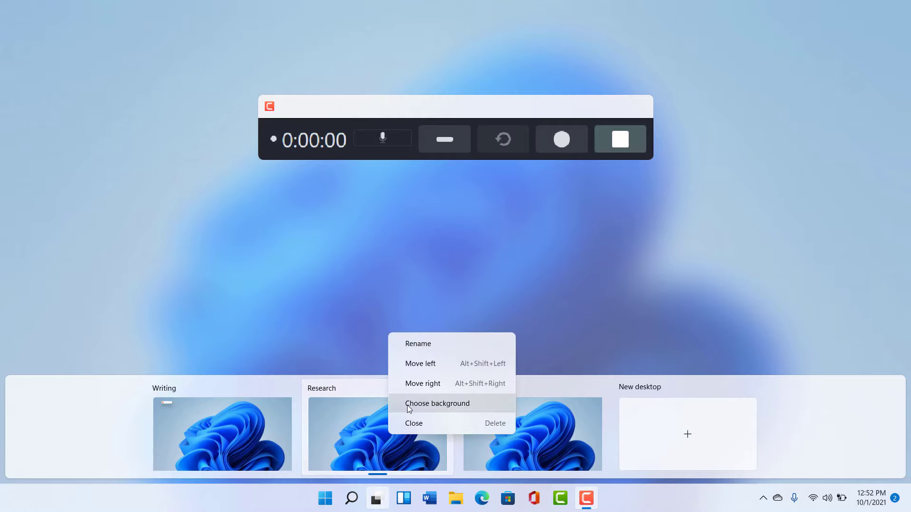
# - Give the Research desktop the purple glow wallpaper and close Settings
pyautogui.click(438, 403)
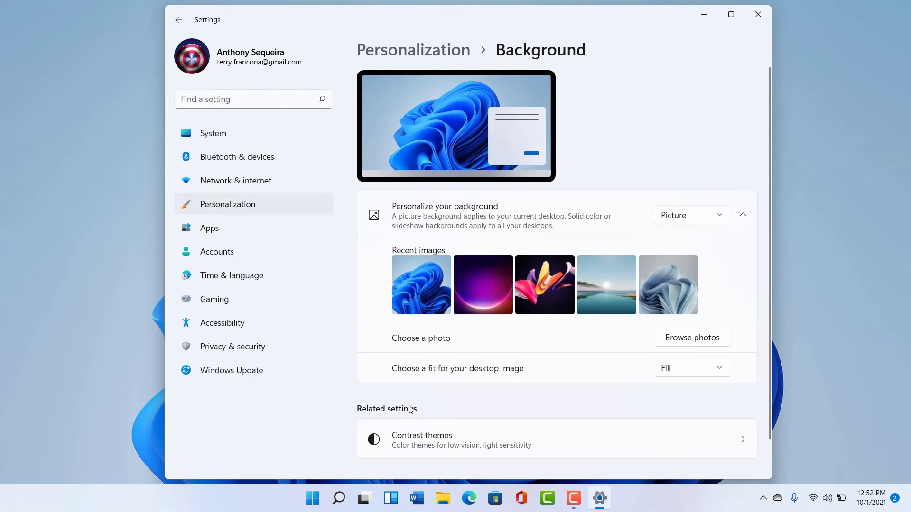
pyautogui.click(483, 283)
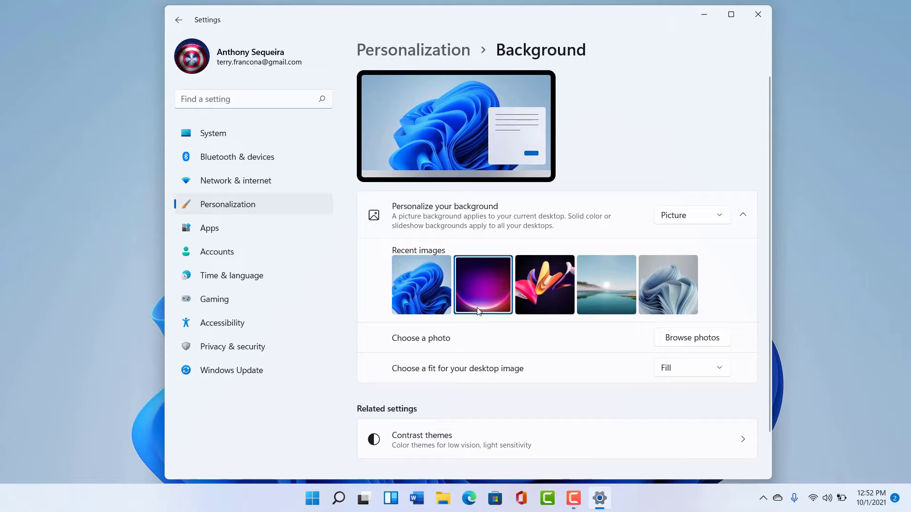
pyautogui.click(482, 283)
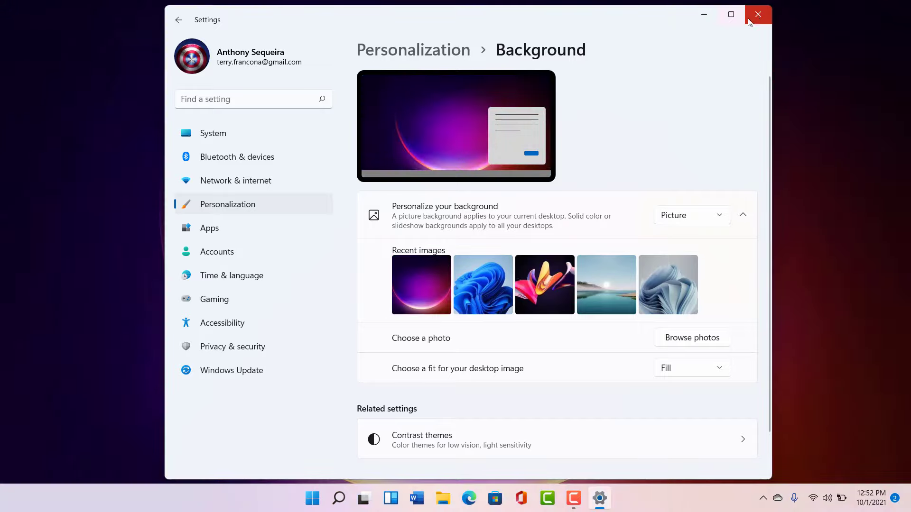
pyautogui.click(757, 14)
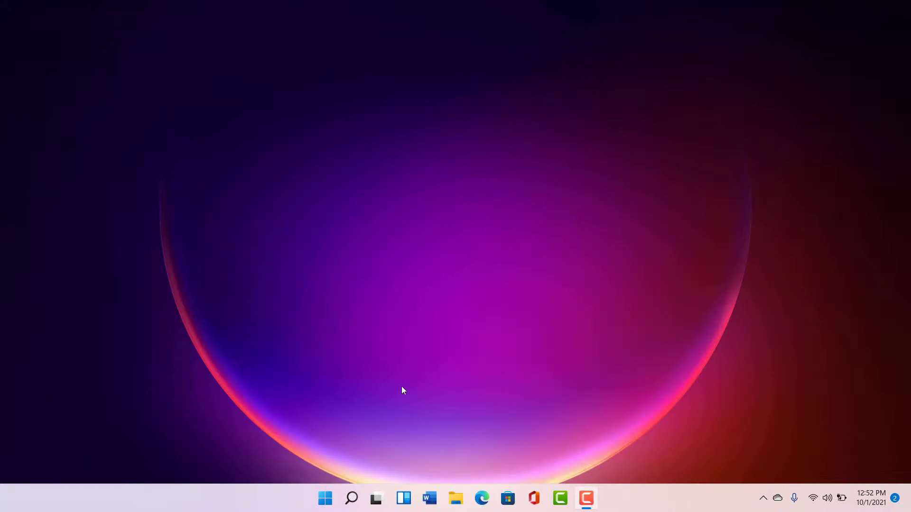
# - Give the Utilities desktop the pale grey bloom wallpaper and close Settings
pyautogui.click(376, 498)
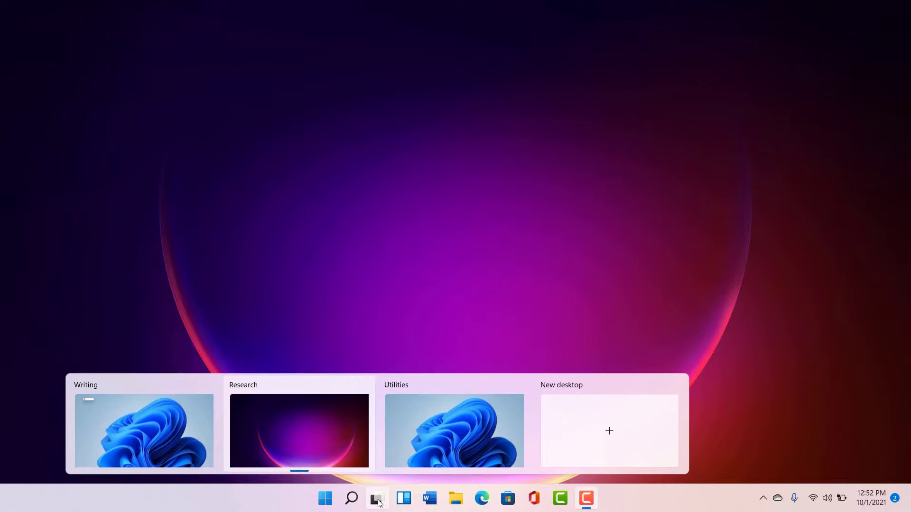
pyautogui.rightClick(454, 430)
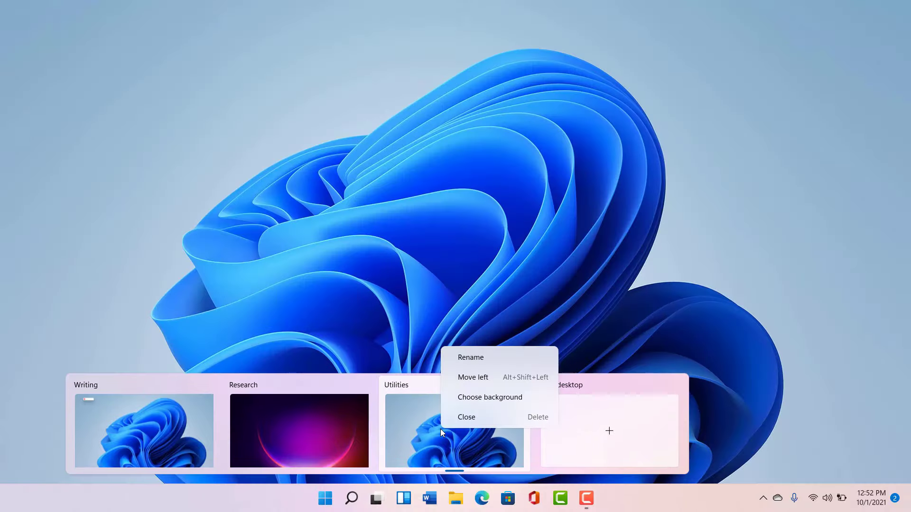
pyautogui.click(490, 398)
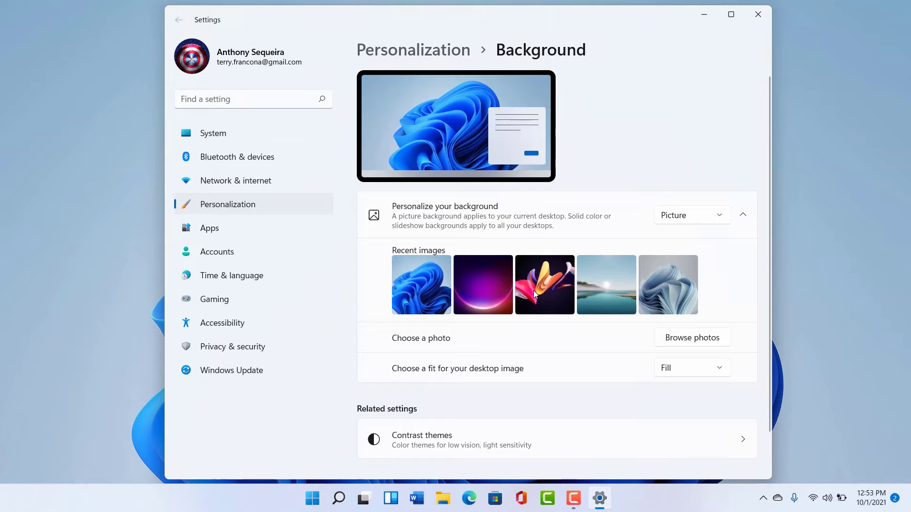
pyautogui.click(544, 285)
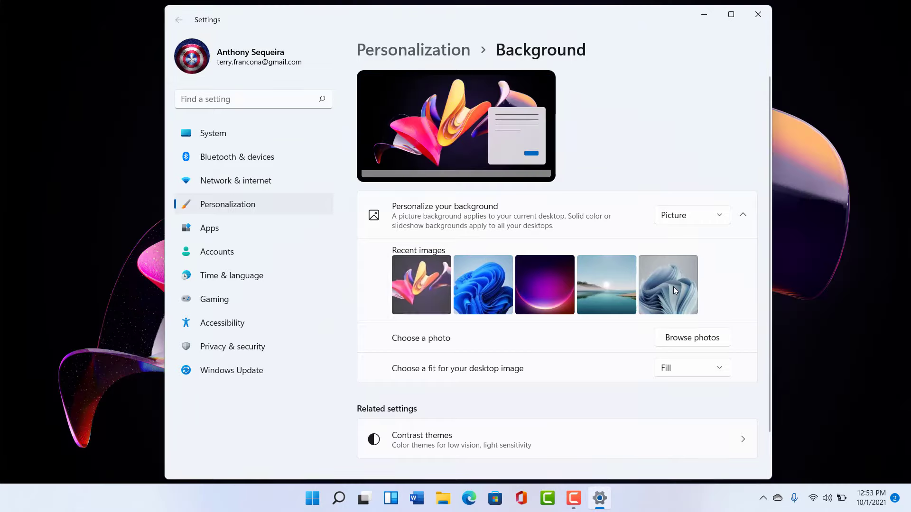
pyautogui.click(668, 285)
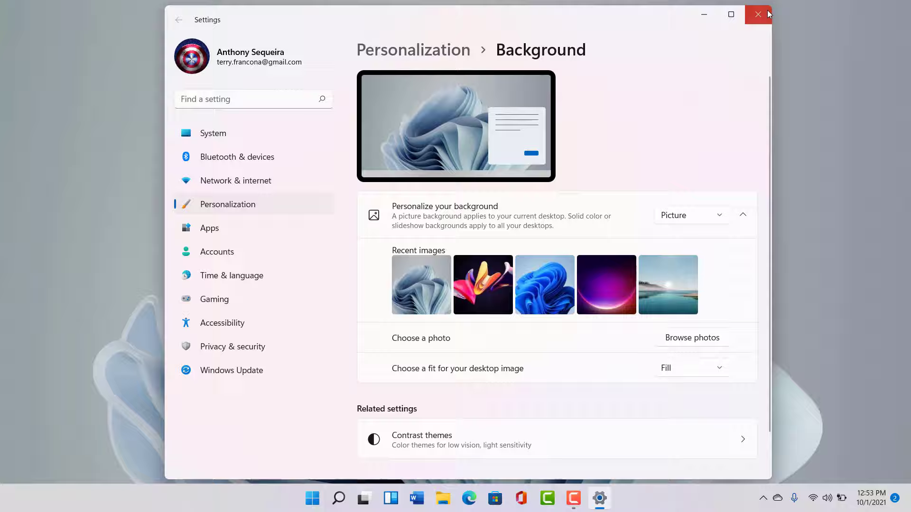
pyautogui.click(757, 14)
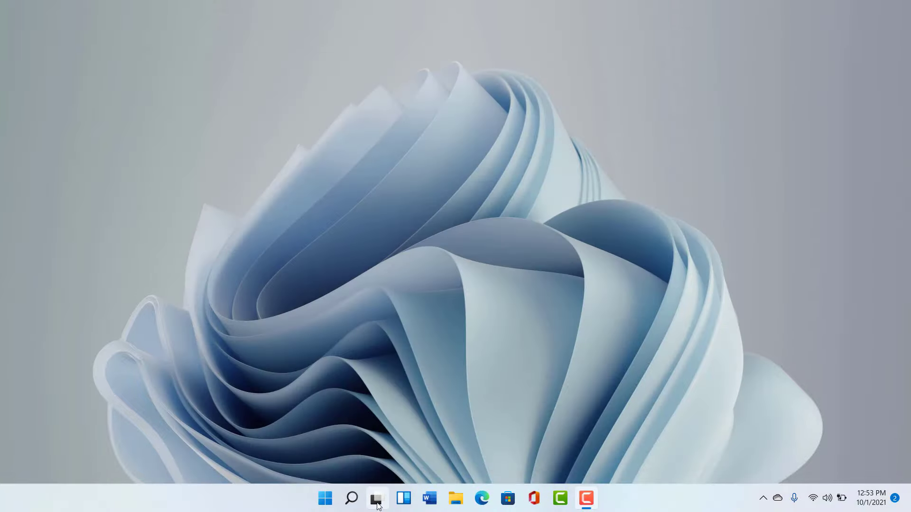
# - Move the Splunk browser window from Task View to the Research desktop
pyautogui.click(377, 498)
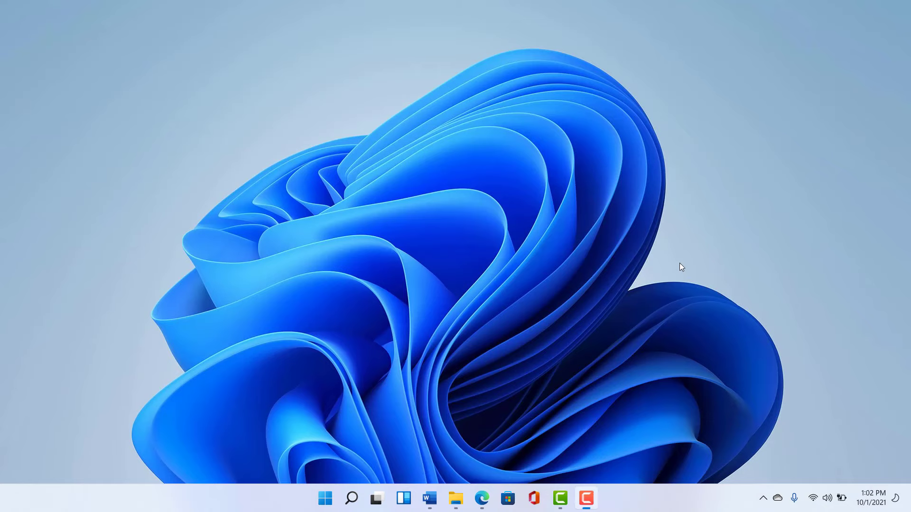
pyautogui.moveTo(577, 292)
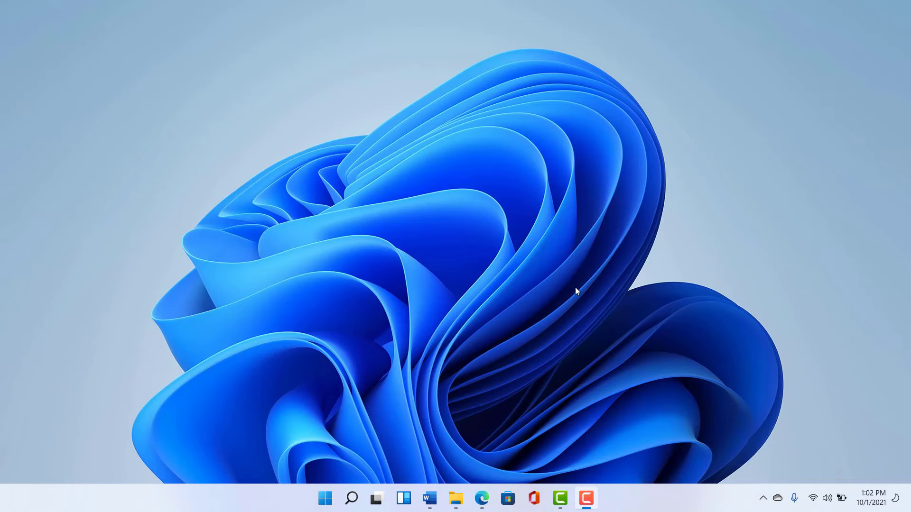
pyautogui.moveTo(454, 340)
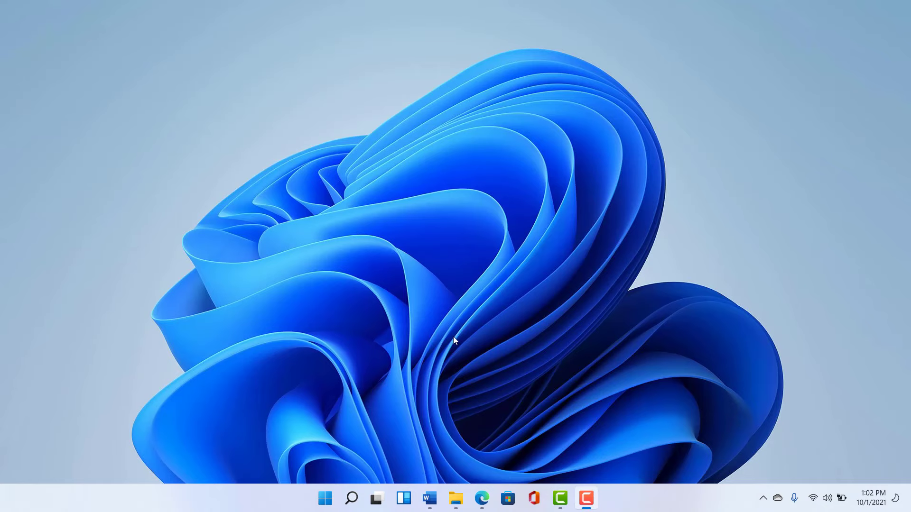
pyautogui.click(376, 498)
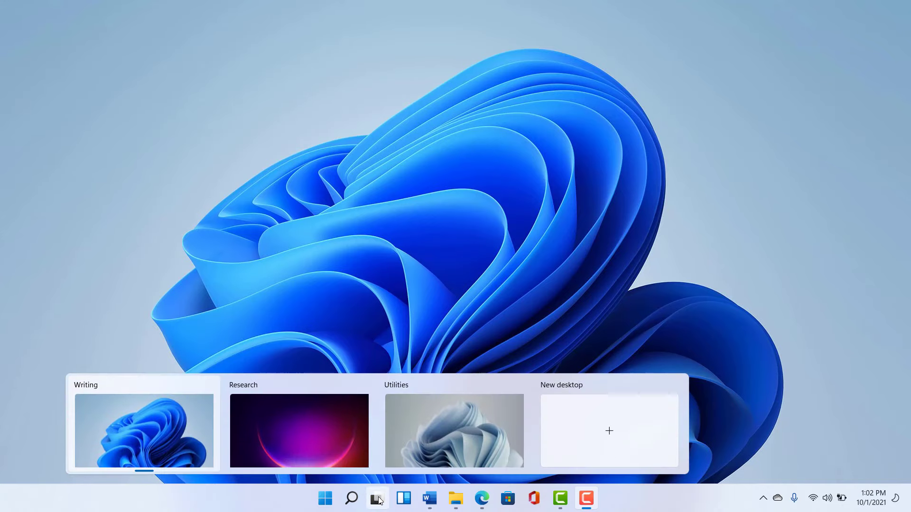
pyautogui.click(377, 498)
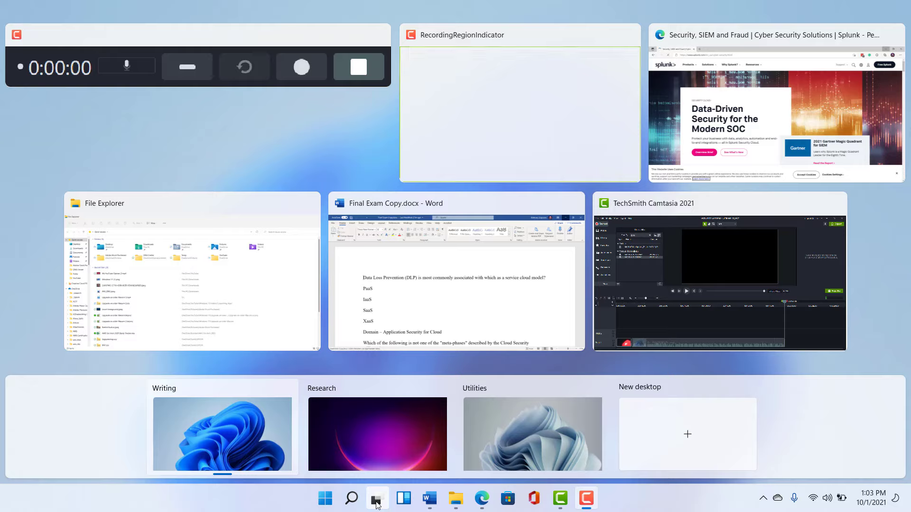
pyautogui.moveTo(496, 205)
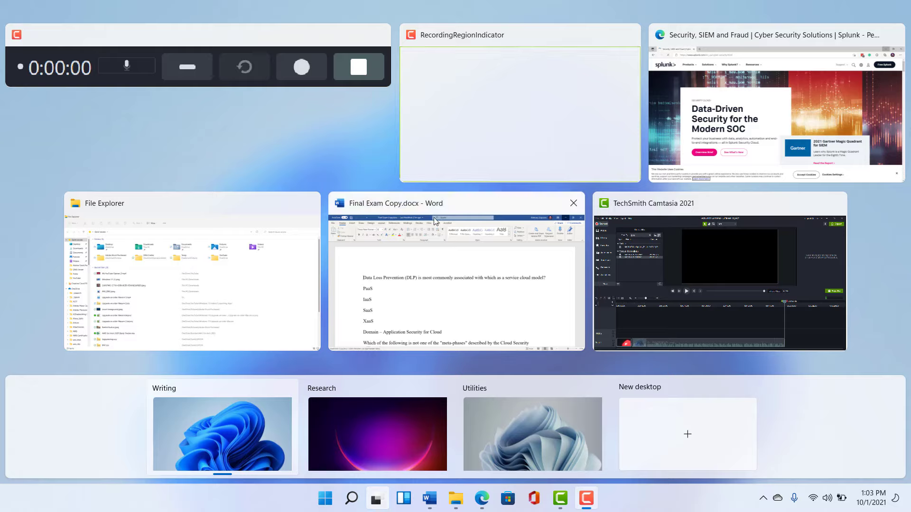
pyautogui.moveTo(377, 344)
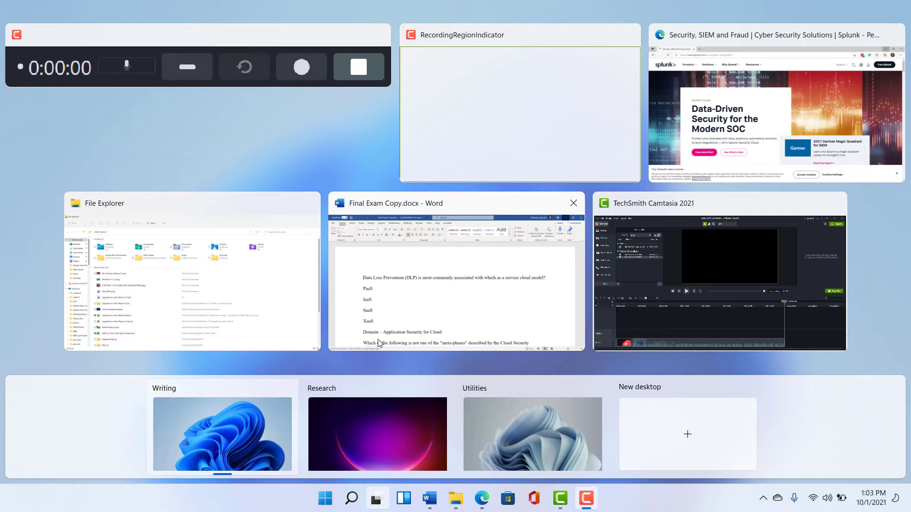
pyautogui.moveTo(648, 96)
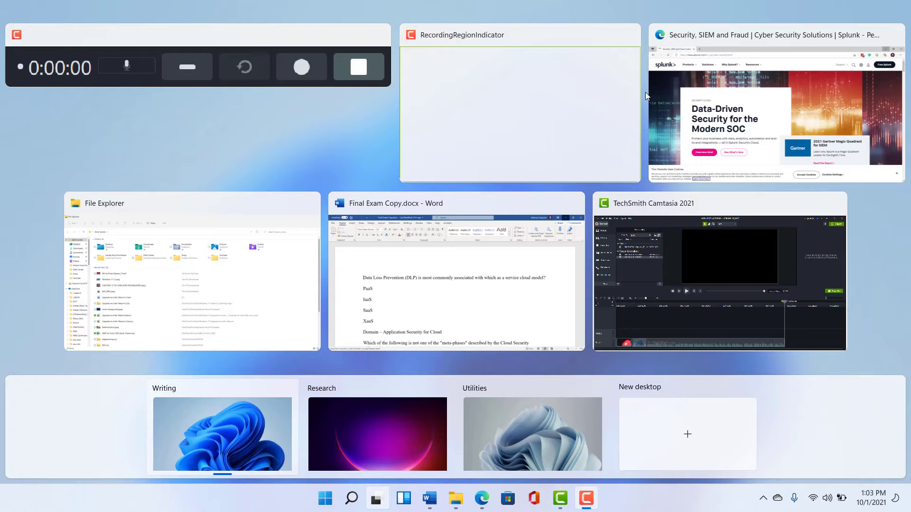
pyautogui.moveTo(781, 40)
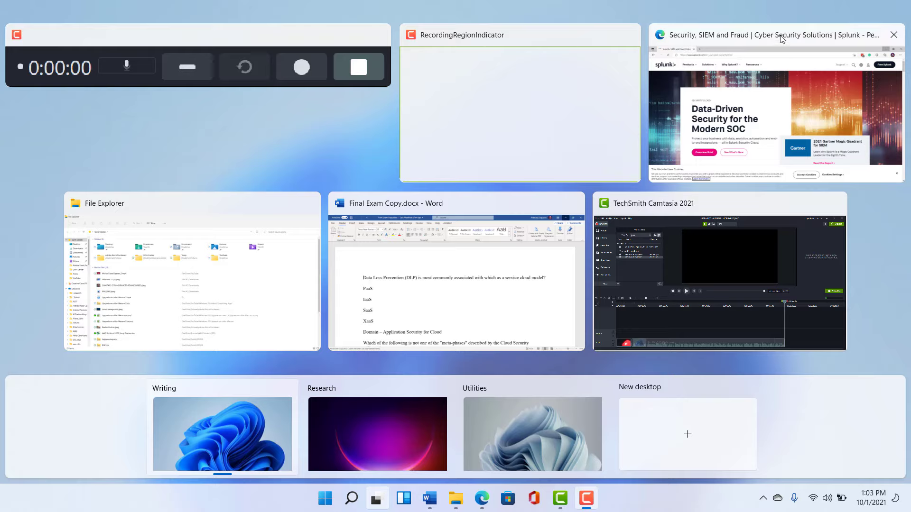
pyautogui.rightClick(780, 36)
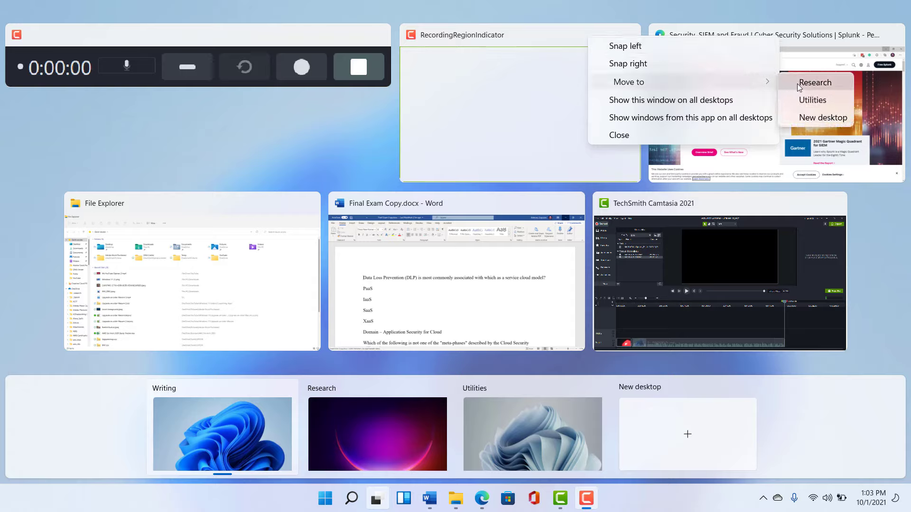
pyautogui.click(815, 82)
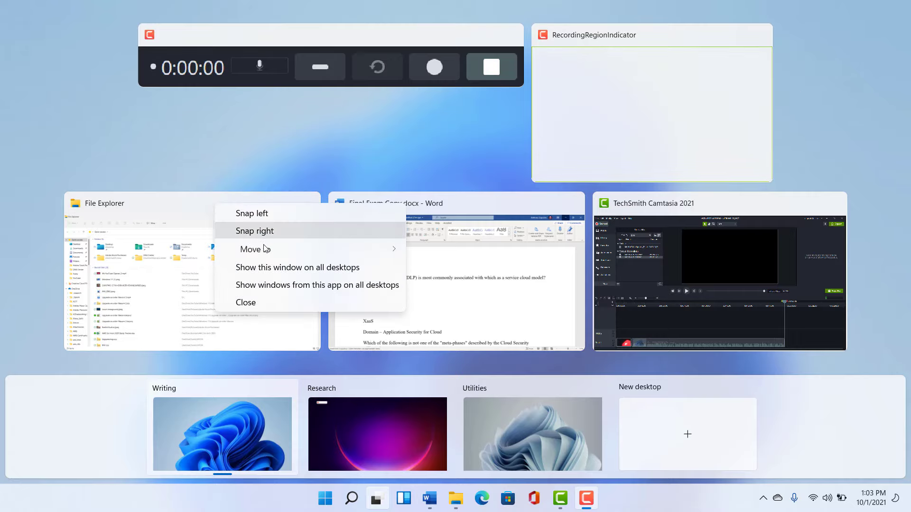
# - Send File Explorer to another desktop and return to the Writing desktop
pyautogui.click(245, 302)
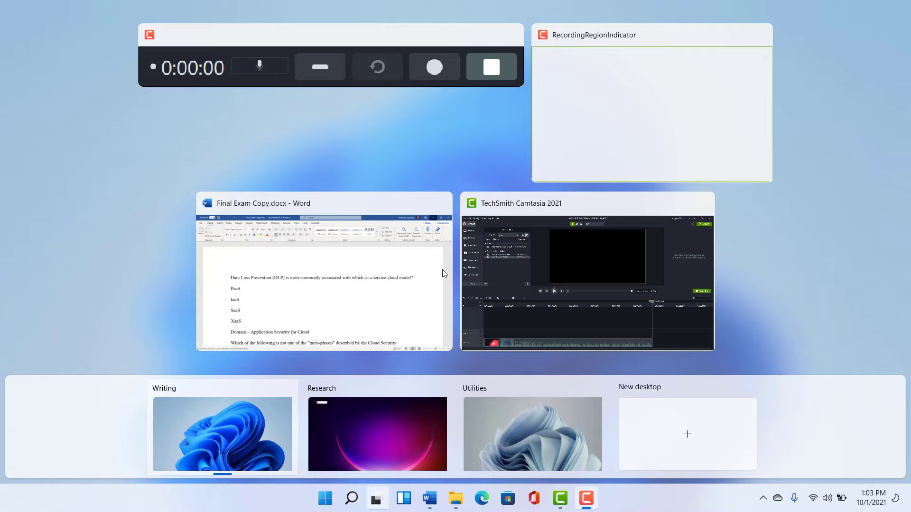
pyautogui.moveTo(276, 426)
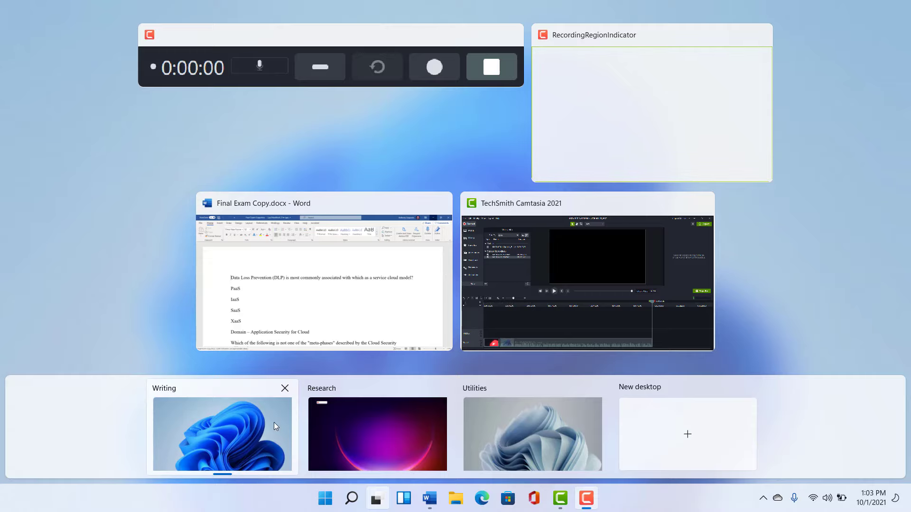
pyautogui.click(222, 435)
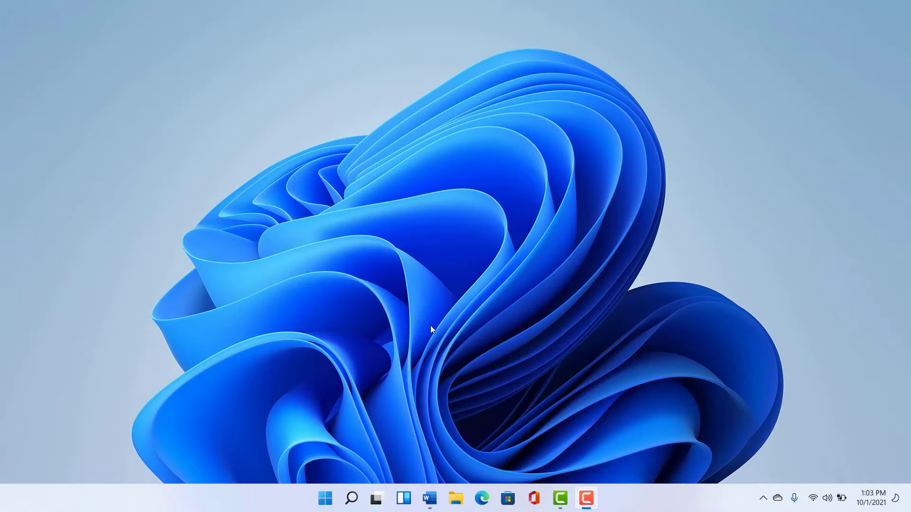
pyautogui.click(429, 498)
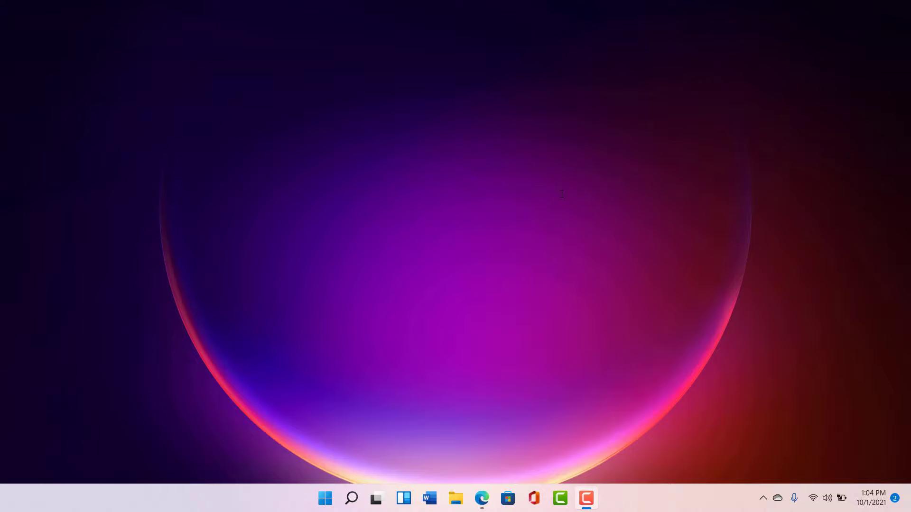
pyautogui.moveTo(517, 265)
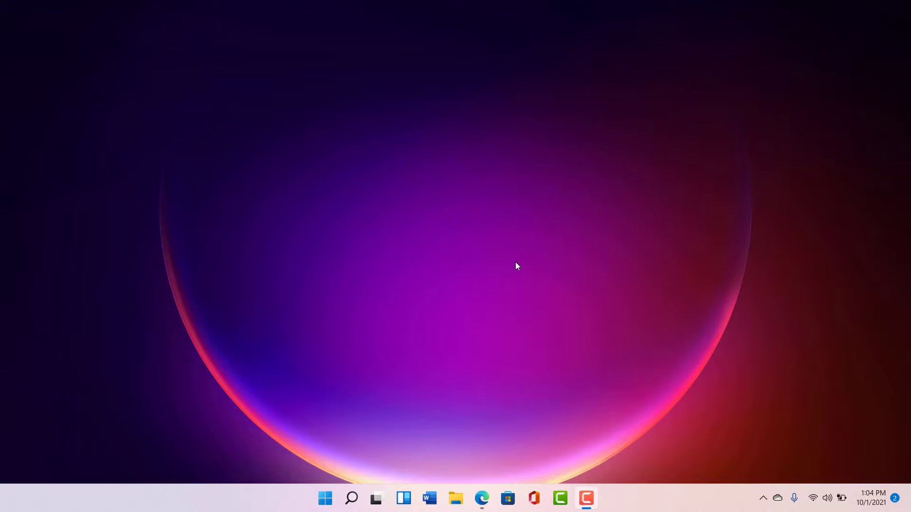
pyautogui.moveTo(477, 367)
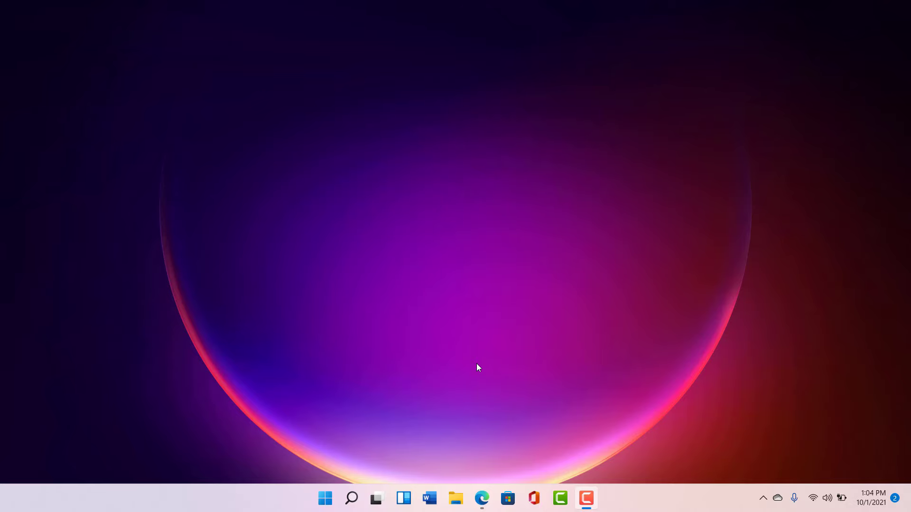
pyautogui.click(482, 499)
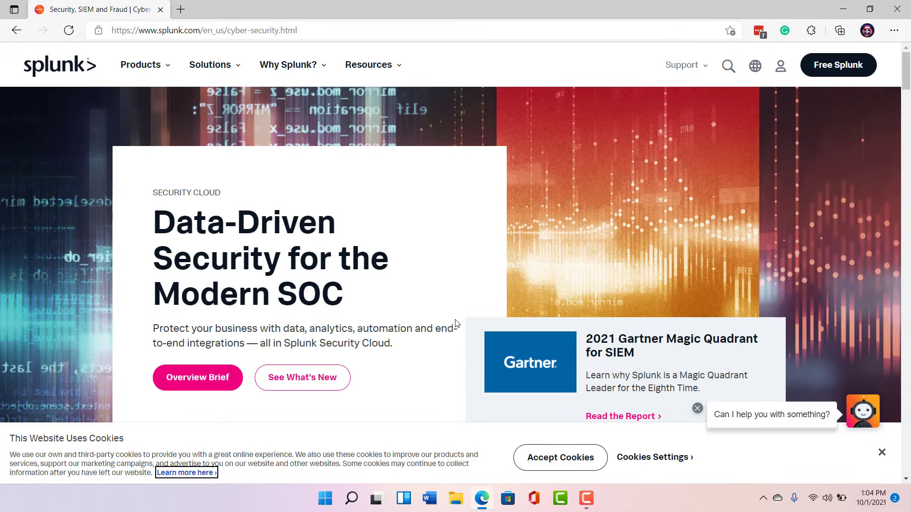
pyautogui.click(456, 498)
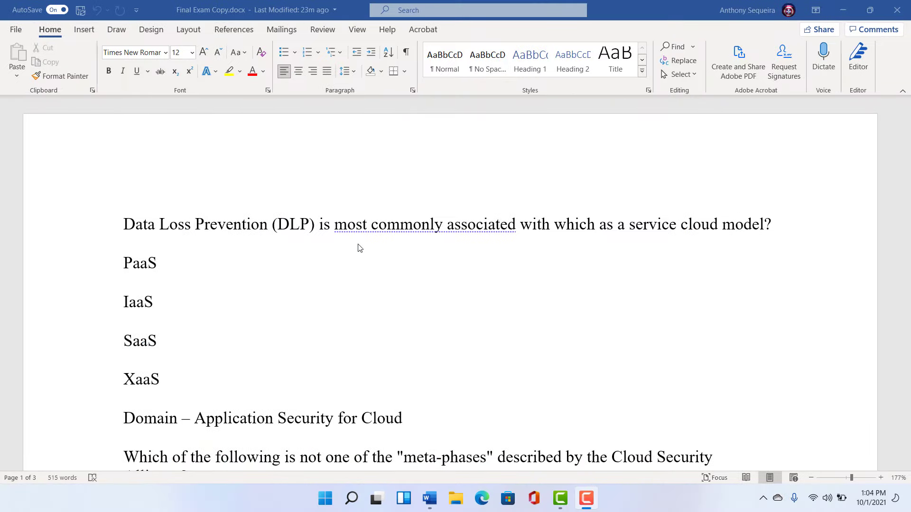
pyautogui.click(456, 502)
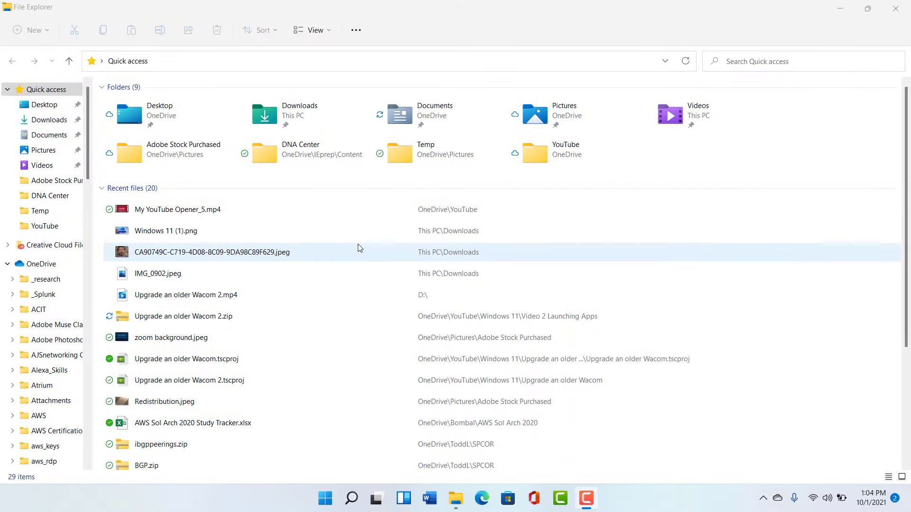
pyautogui.click(429, 498)
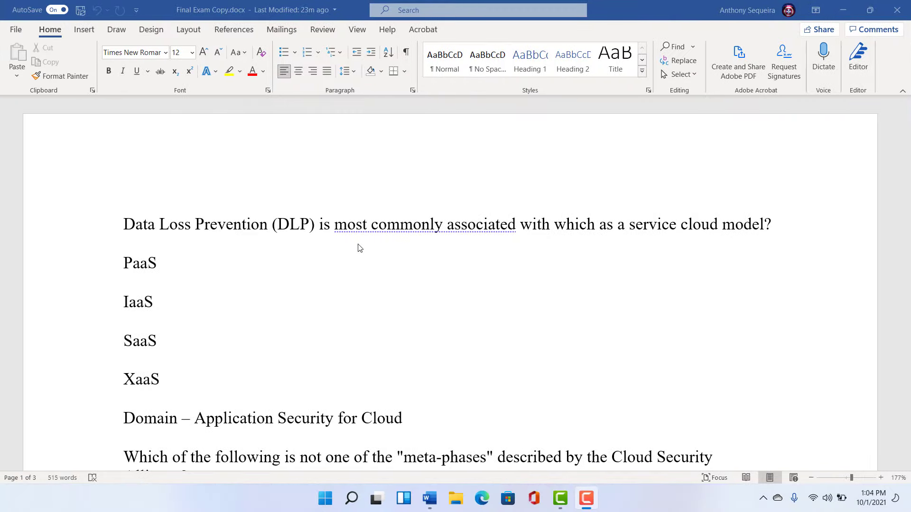
pyautogui.click(482, 498)
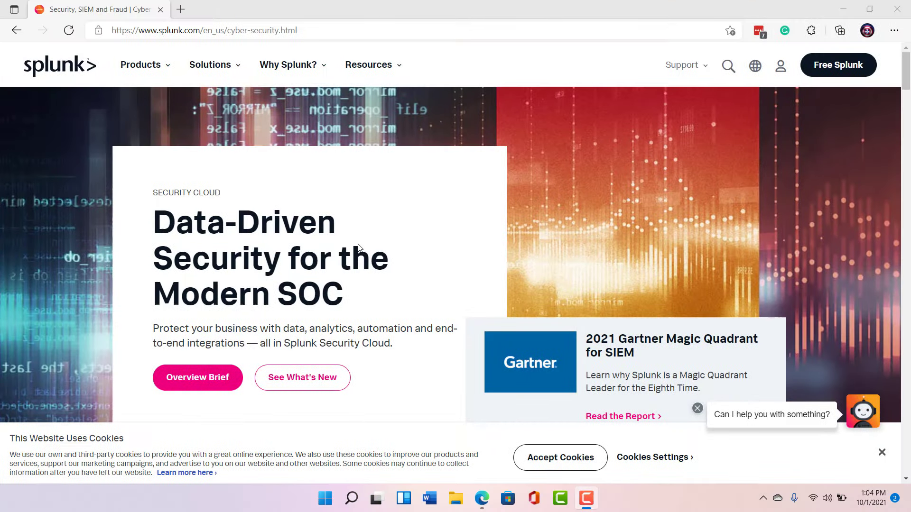
pyautogui.click(428, 498)
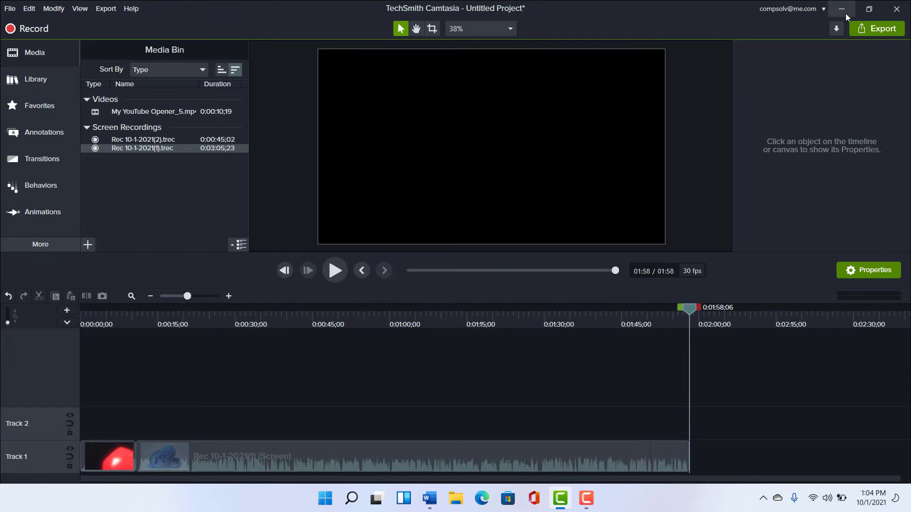
pyautogui.click(429, 498)
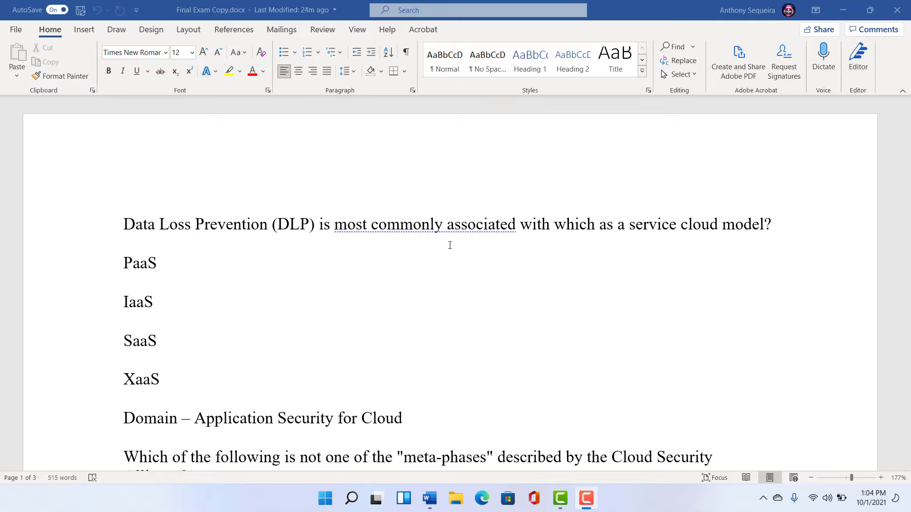
# - Visit Research and Utilities, return to Writing, then show the virtual desktops list
pyautogui.click(481, 498)
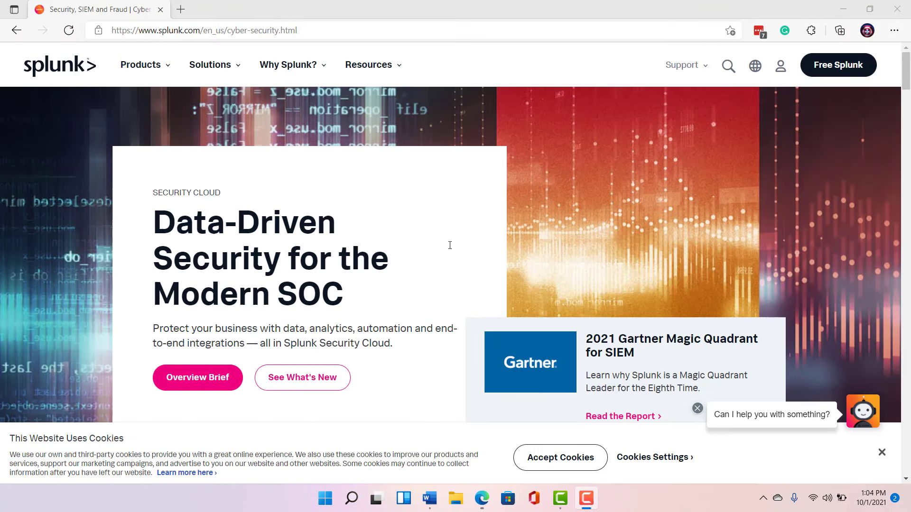
pyautogui.click(456, 498)
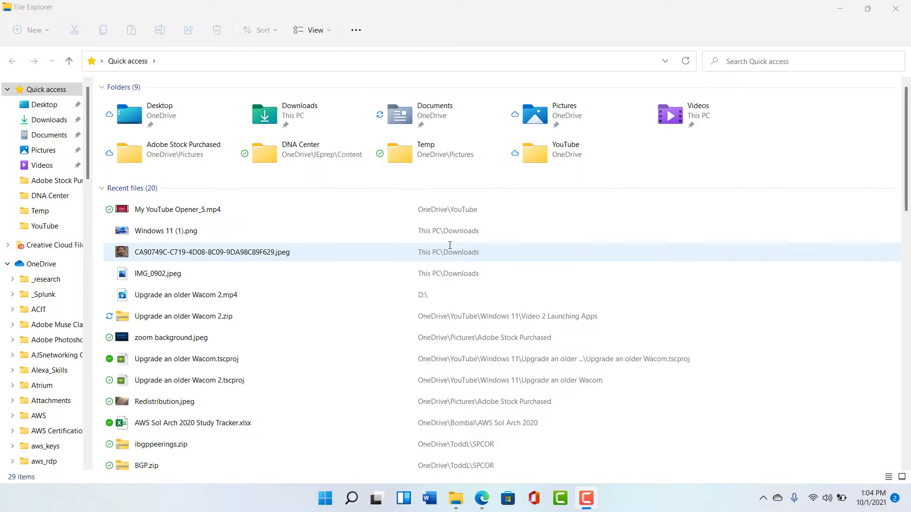
pyautogui.click(429, 498)
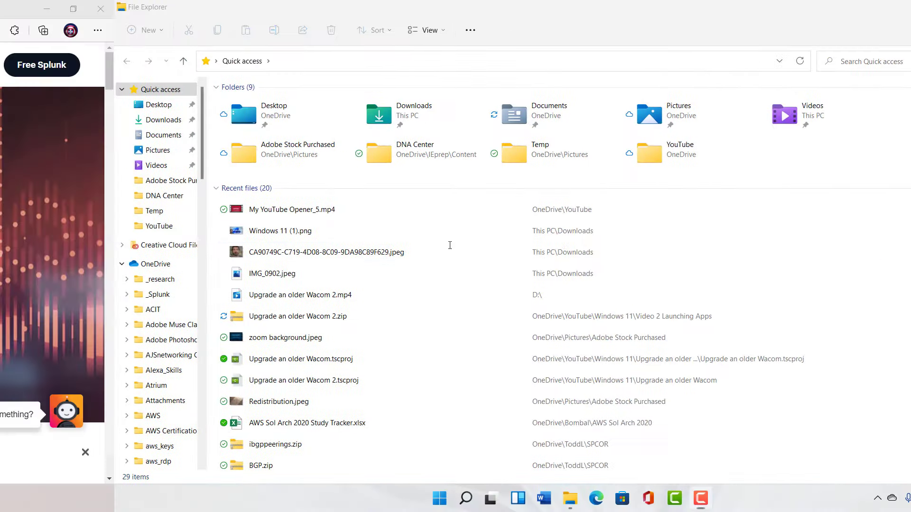
pyautogui.click(543, 498)
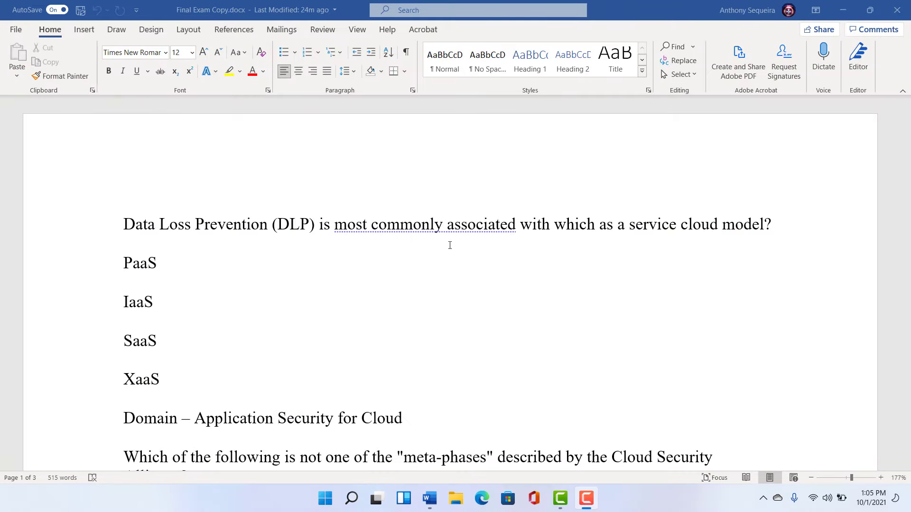
pyautogui.moveTo(431, 280)
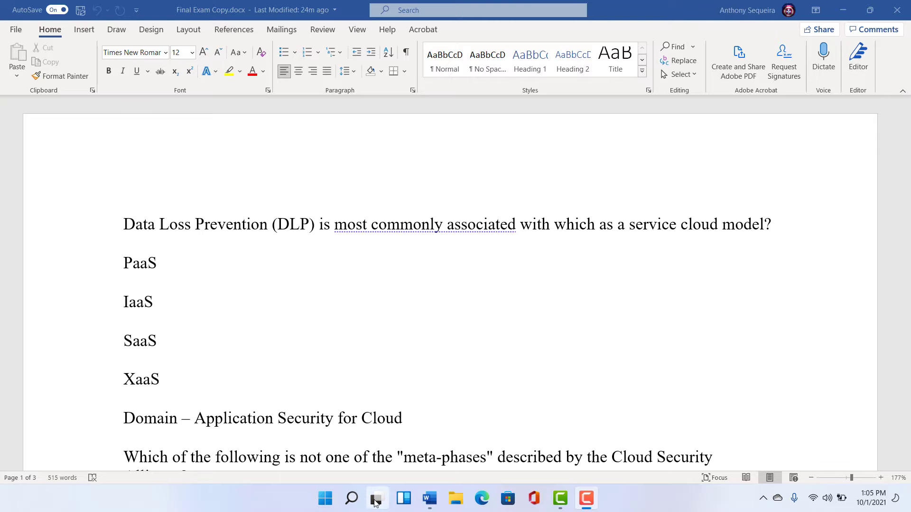
pyautogui.click(377, 499)
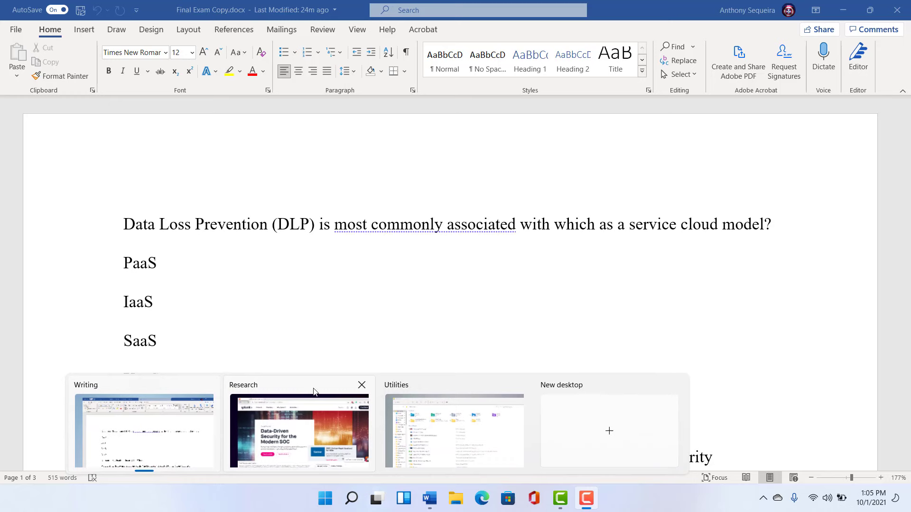
# - Switch to the Research desktop and launch Microsoft To Do from Start's pinned apps
pyautogui.click(299, 429)
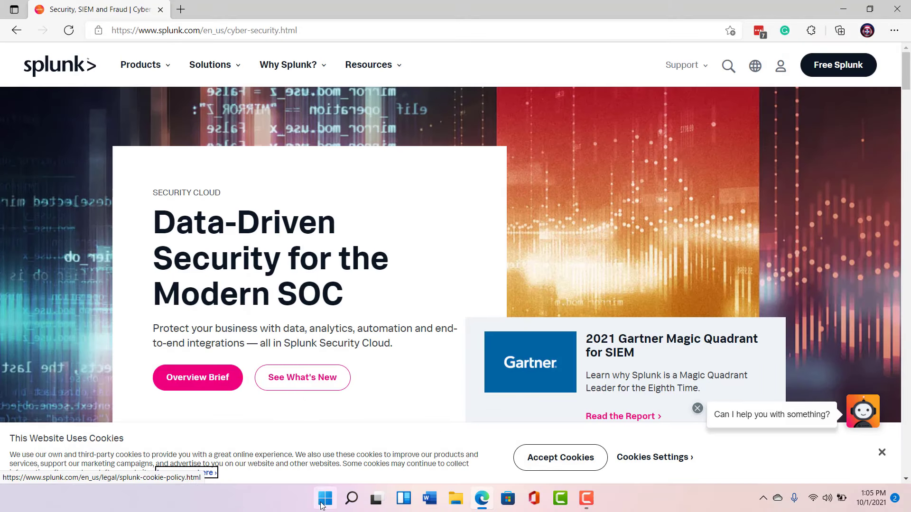
pyautogui.click(324, 498)
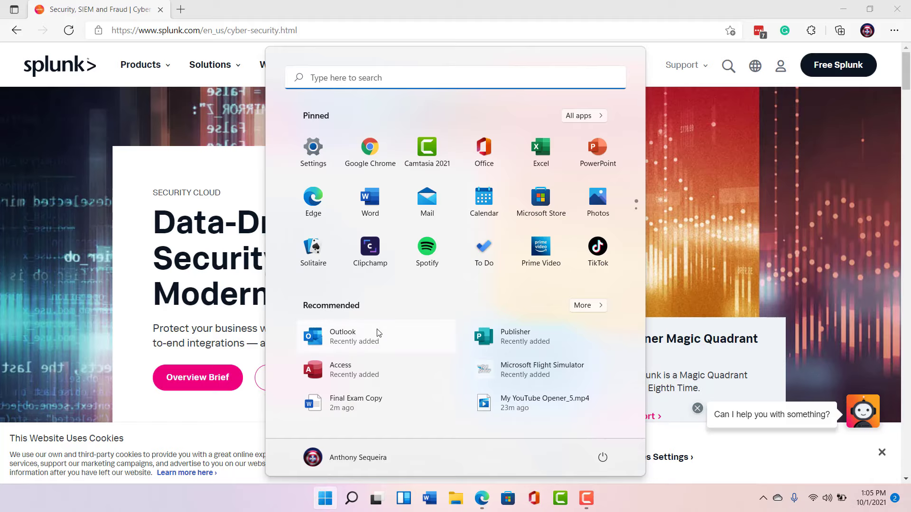
pyautogui.moveTo(483, 249)
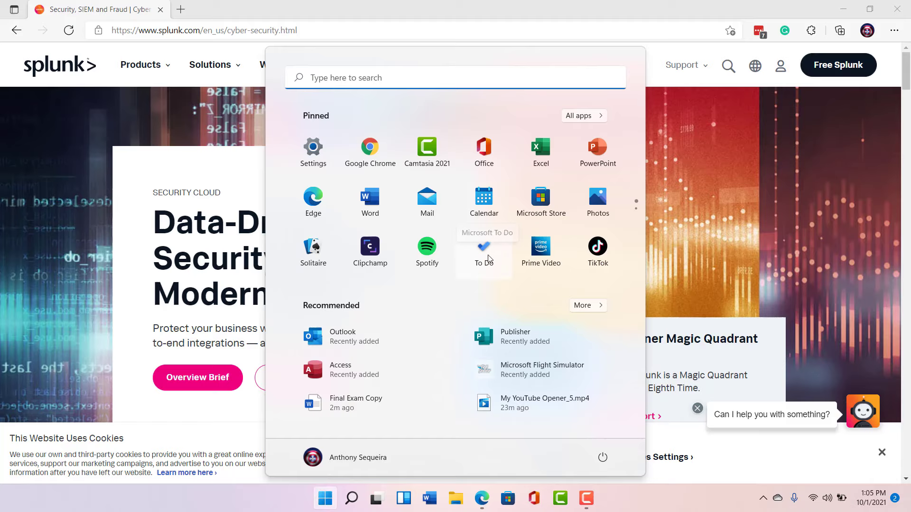
pyautogui.click(482, 247)
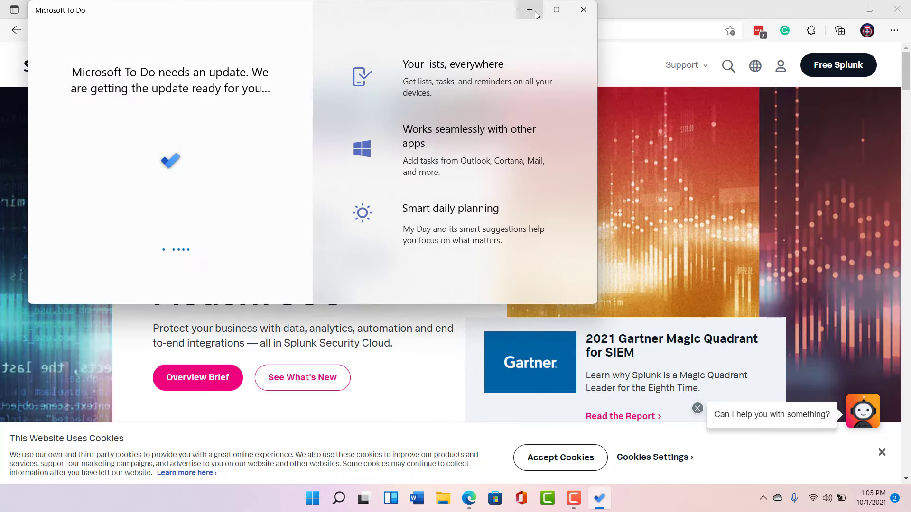
pyautogui.moveTo(529, 10)
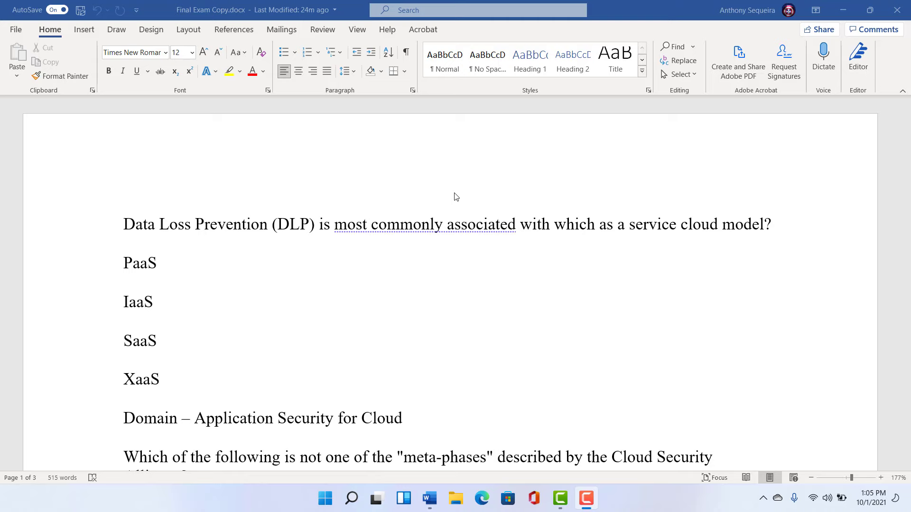
# - Hop to Research and back to Writing, then show the virtual desktops list
pyautogui.click(481, 498)
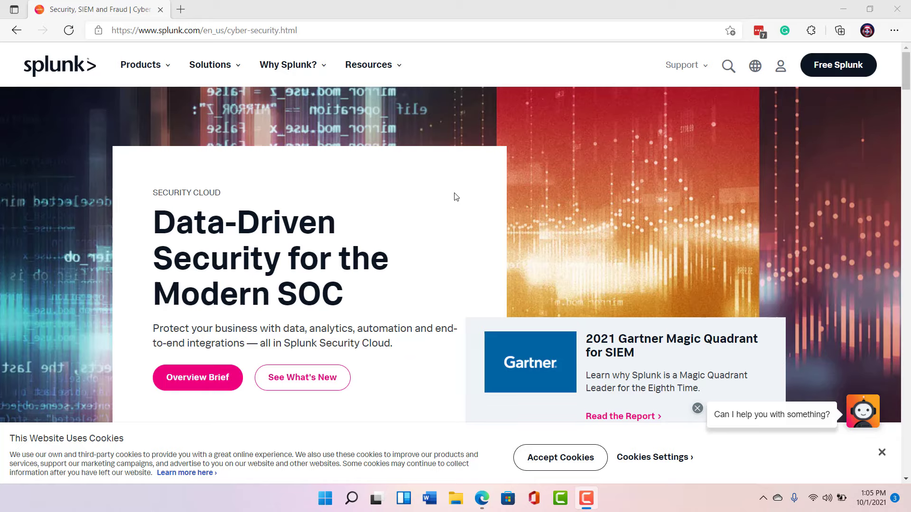
pyautogui.click(427, 498)
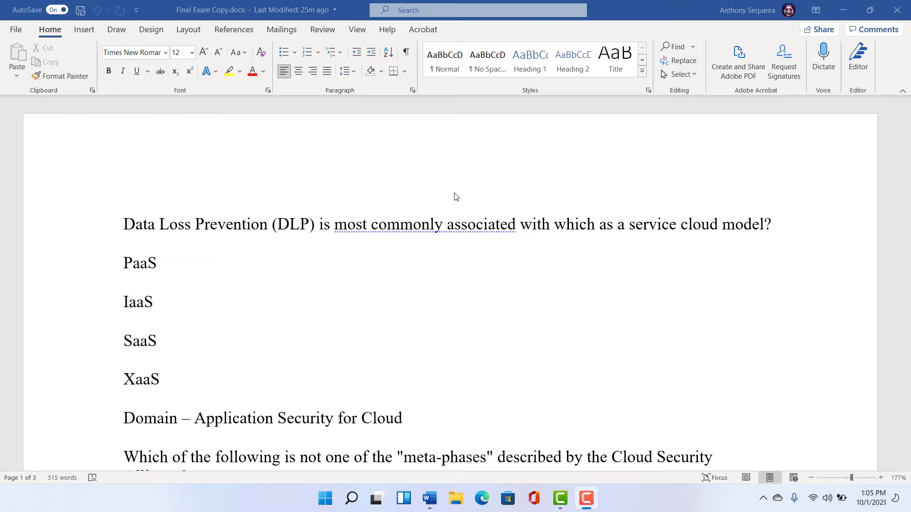
pyautogui.moveTo(440, 240)
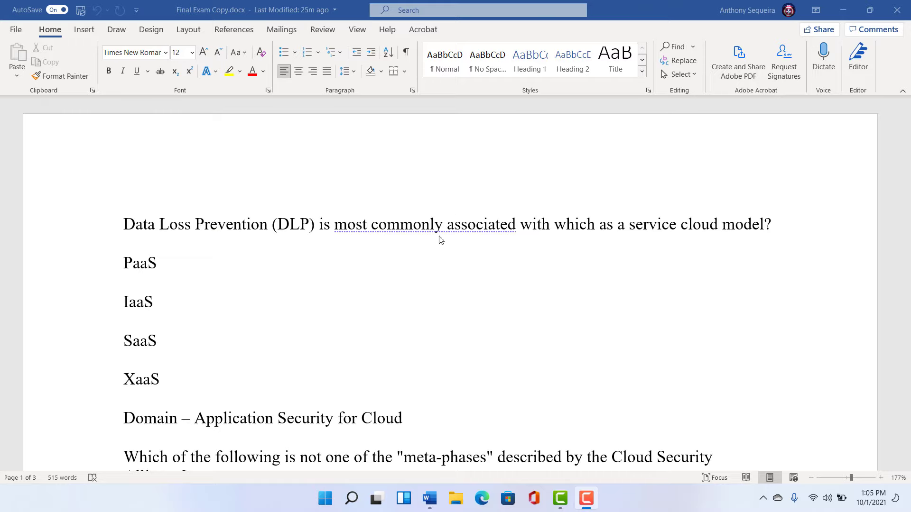
pyautogui.click(377, 498)
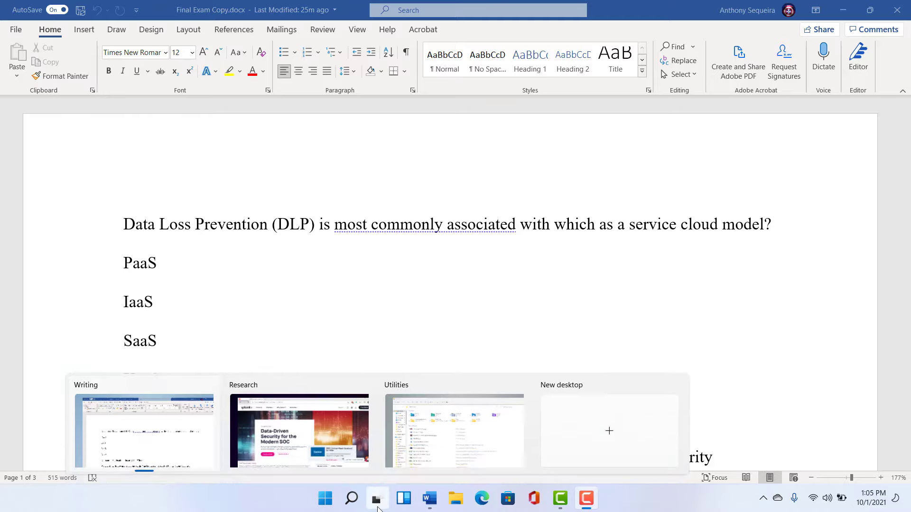
# - Remove the Utilities desktop, then bring Word and File Explorer forward on Writing
pyautogui.click(376, 498)
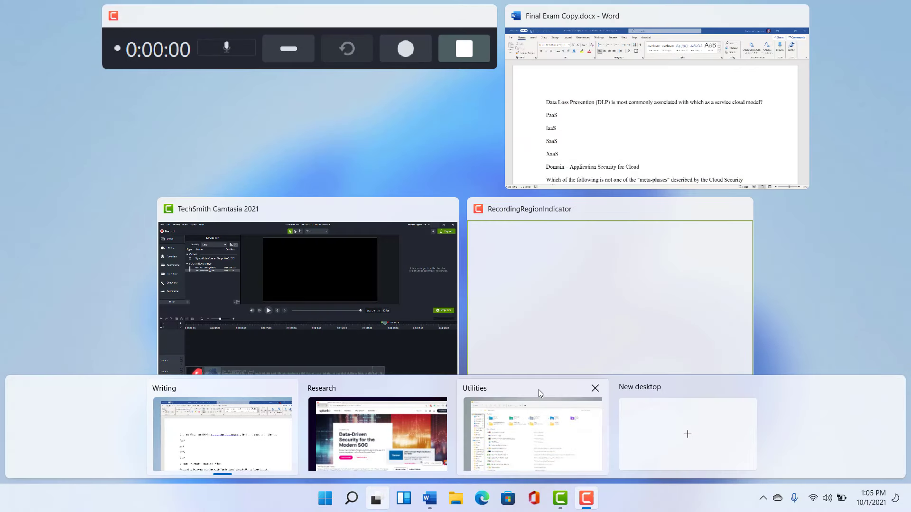
pyautogui.click(595, 388)
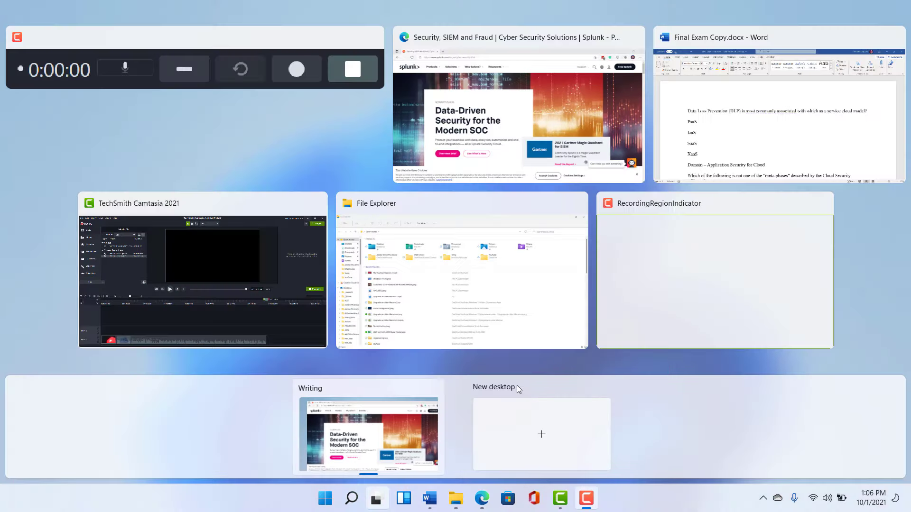
pyautogui.click(516, 110)
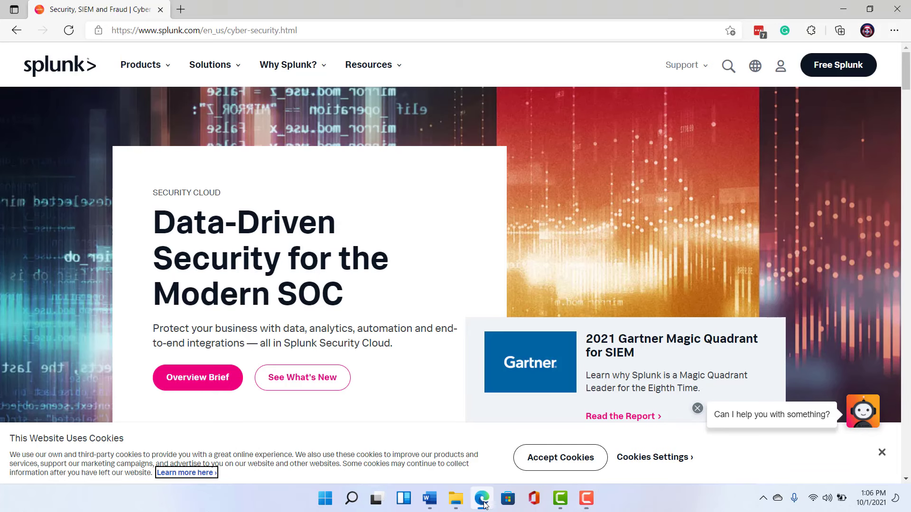
pyautogui.click(428, 498)
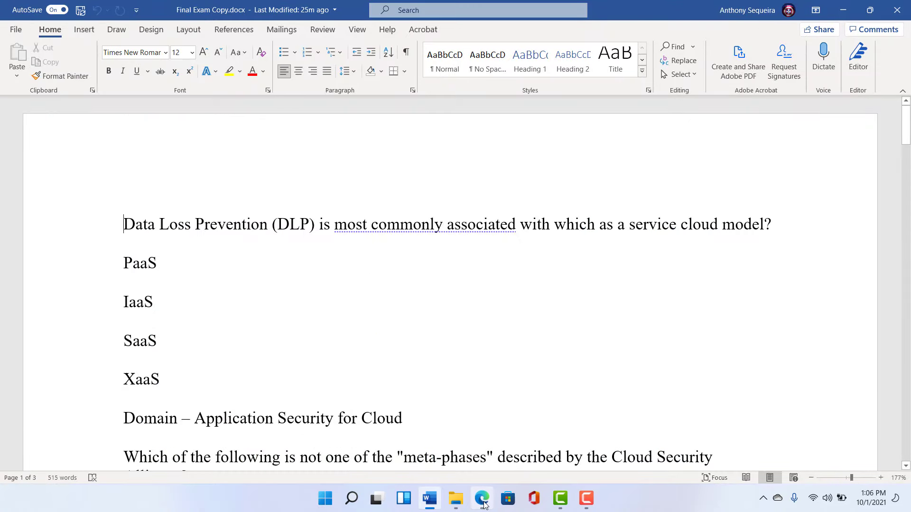
pyautogui.click(456, 499)
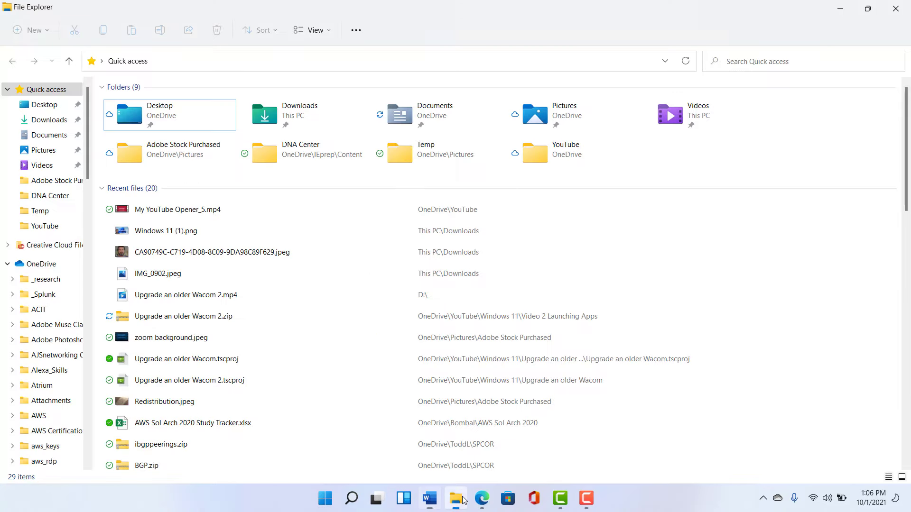
pyautogui.moveTo(520, 188)
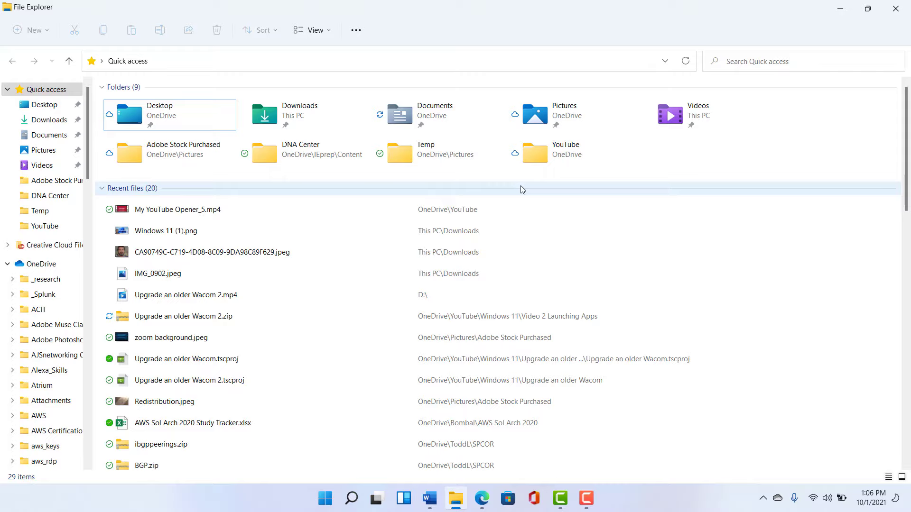
pyautogui.moveTo(468, 141)
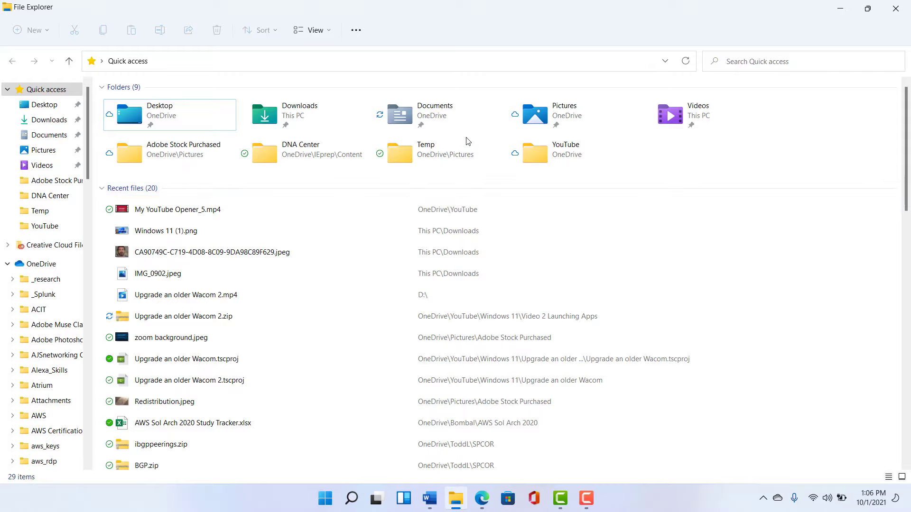